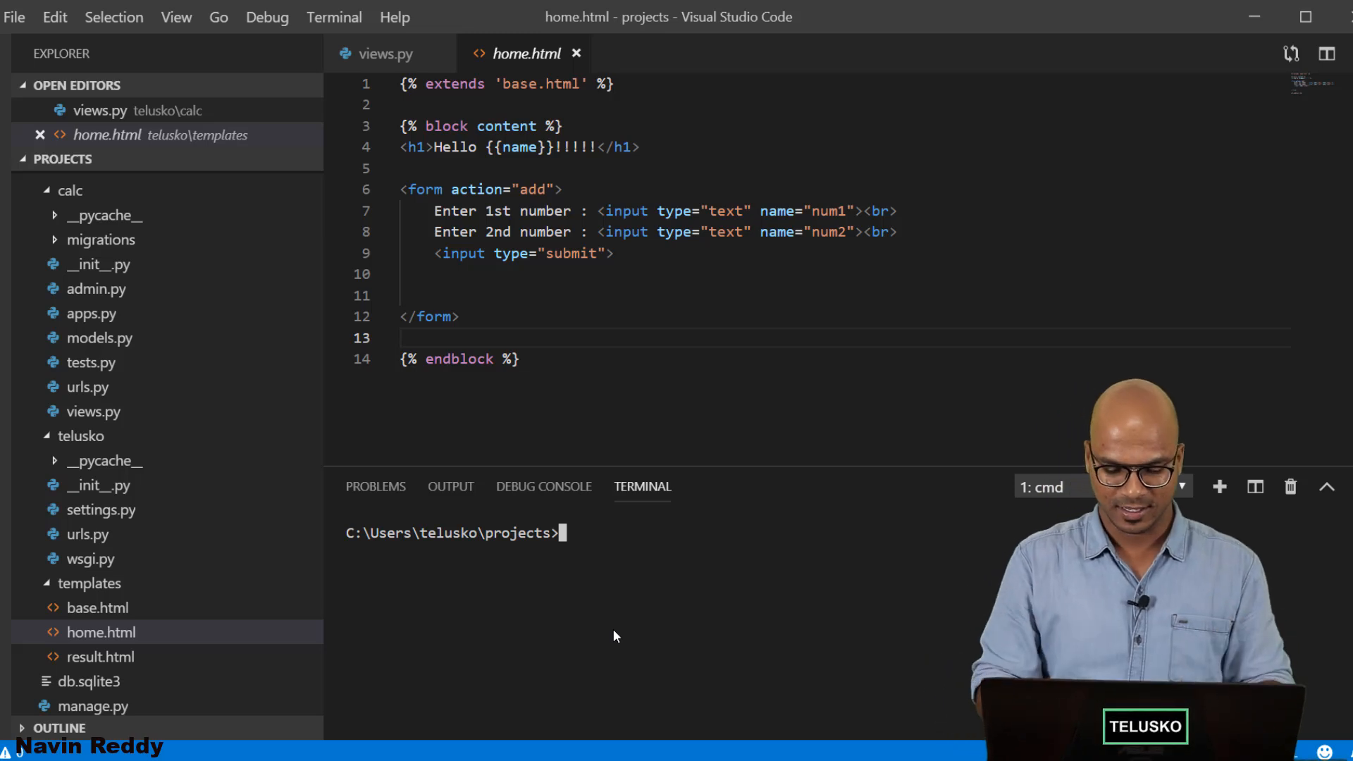
# Change into the telusko folder and activate the 'test' virtualenv with workon test
pyautogui.write('cd telusko')
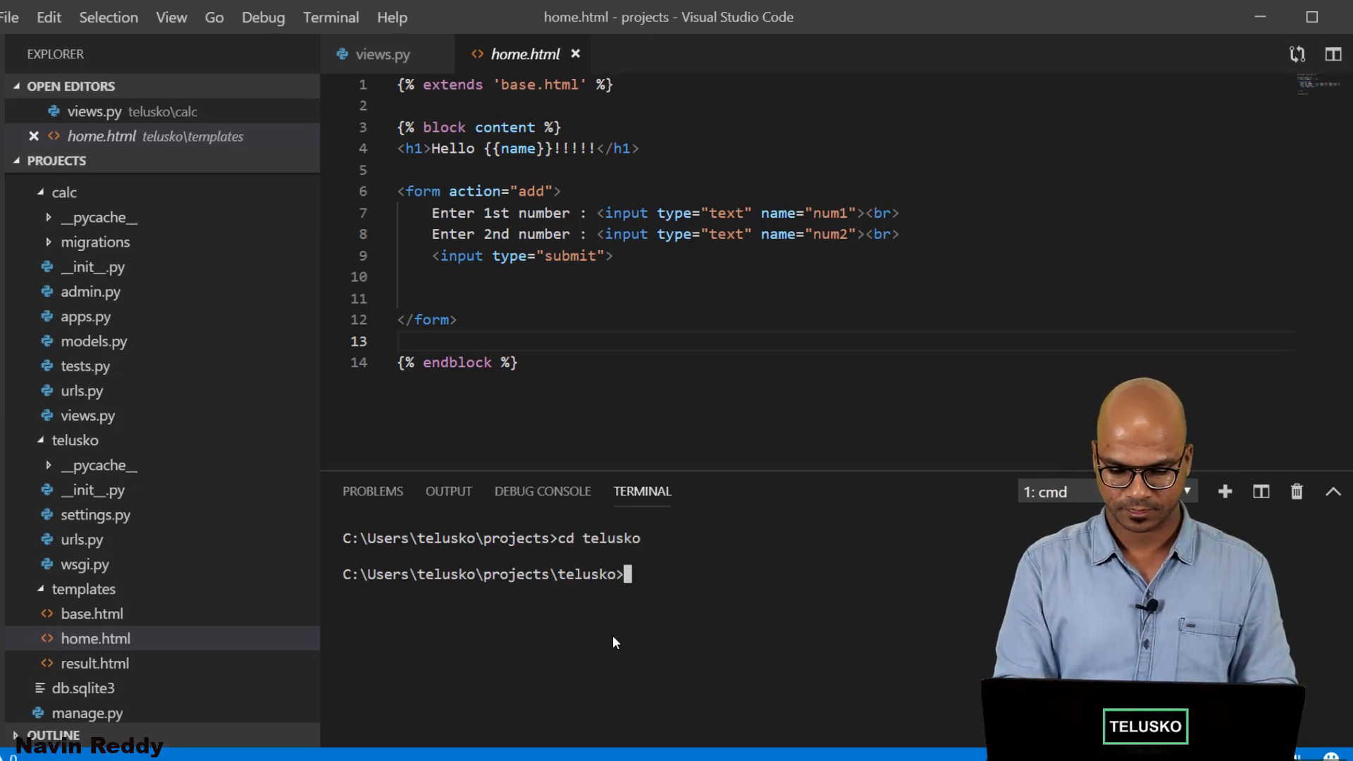
pyautogui.write('workon test')
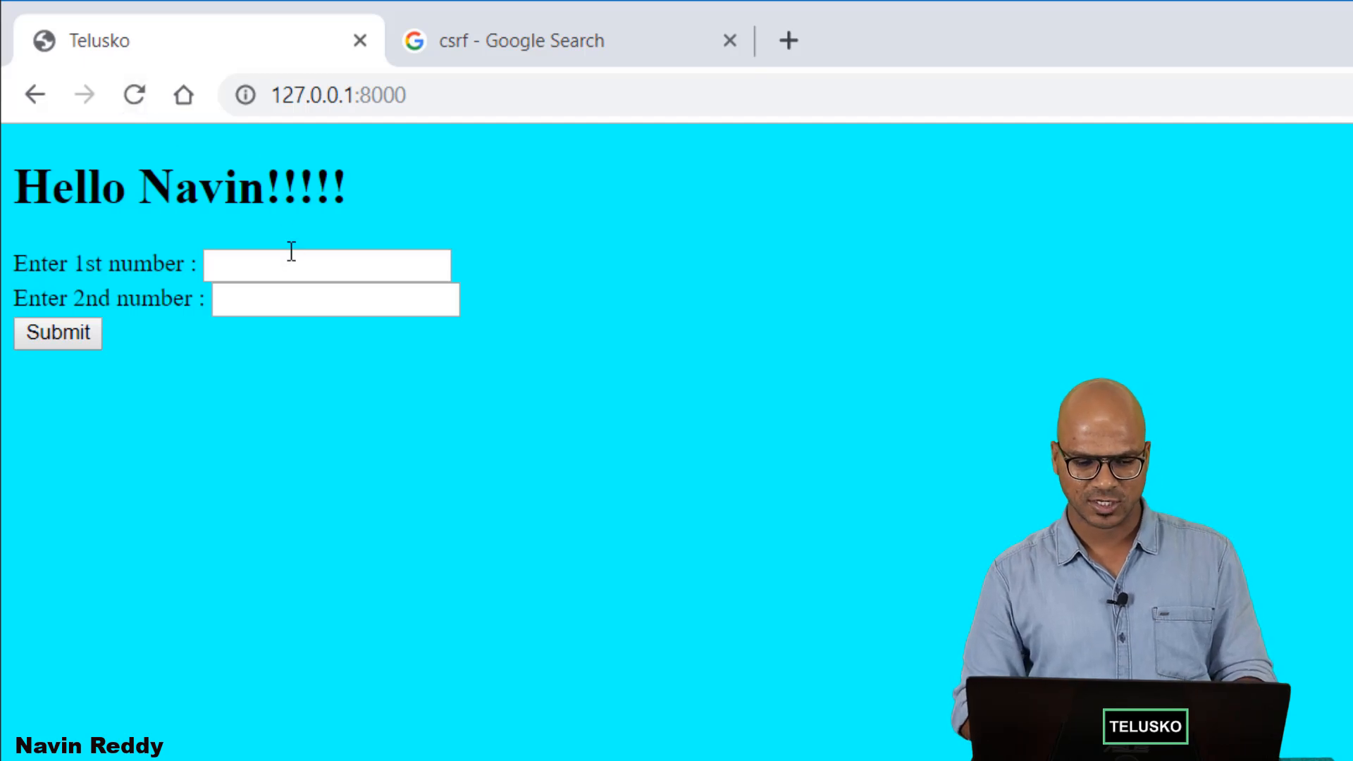
# Submit the add form with 4 and 5 as the two numbers
pyautogui.write('4')
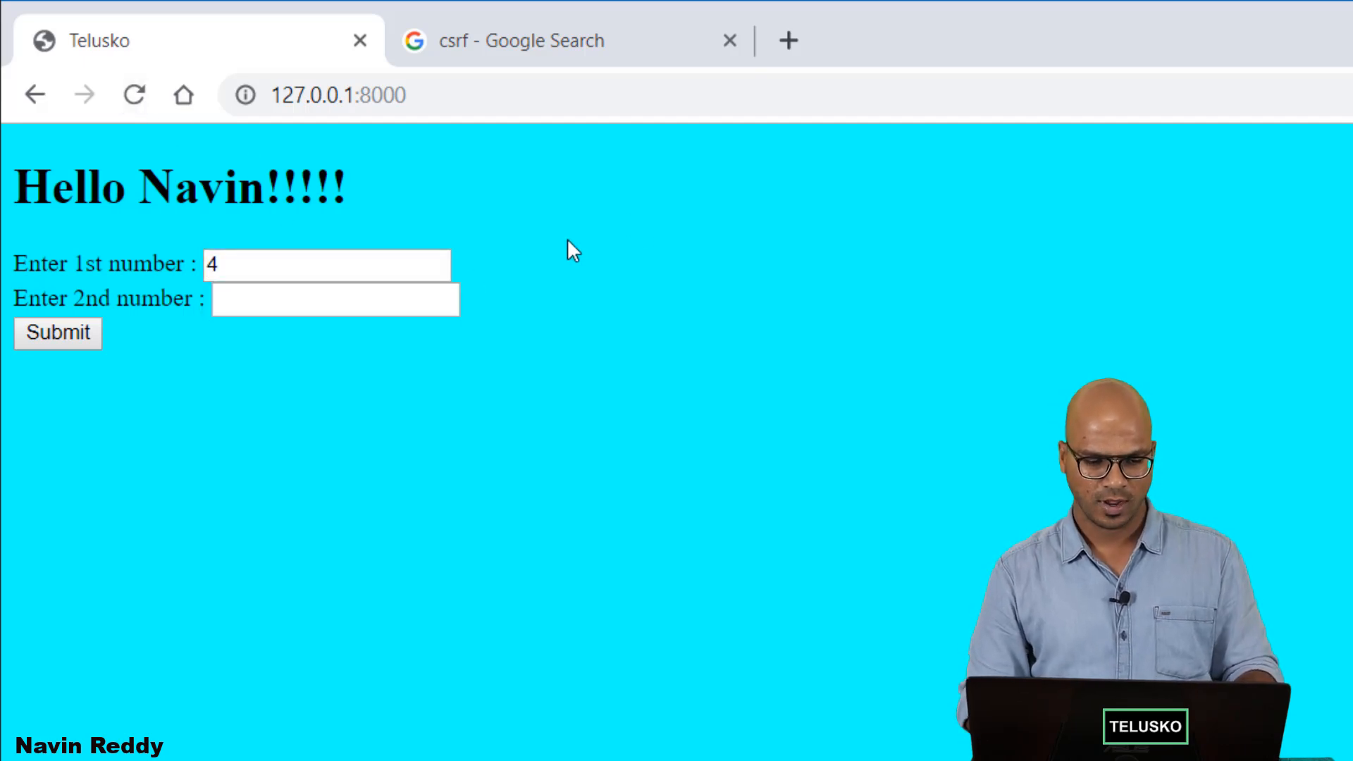
pyautogui.write('5')
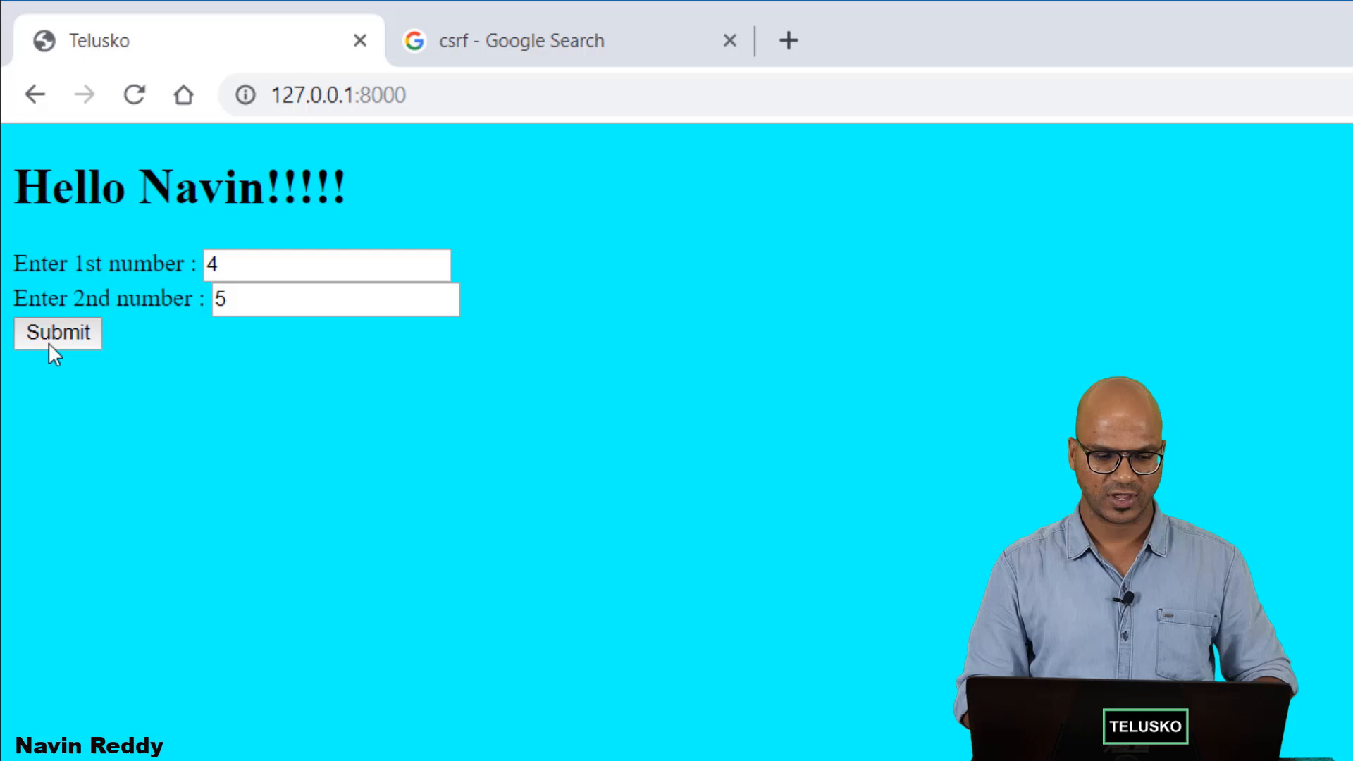
pyautogui.click(57, 333)
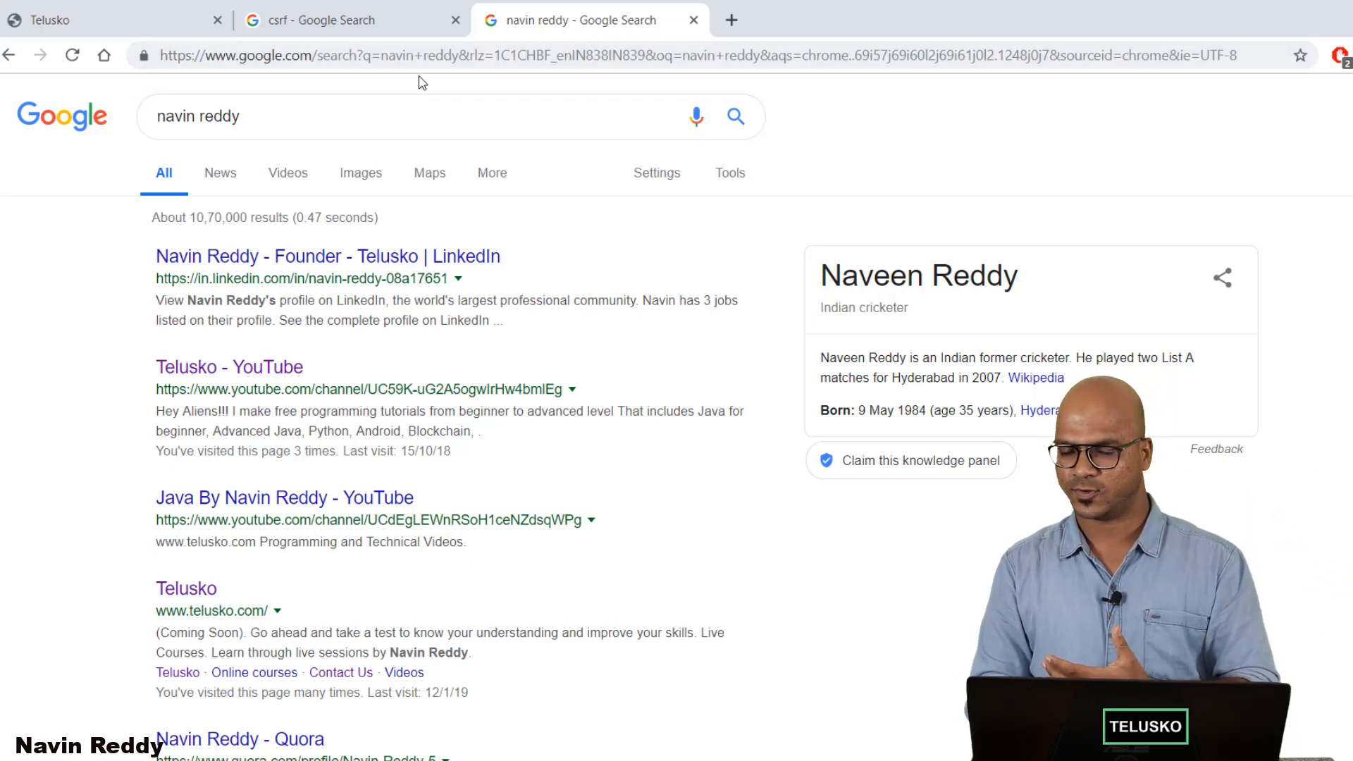
pyautogui.moveTo(323, 98)
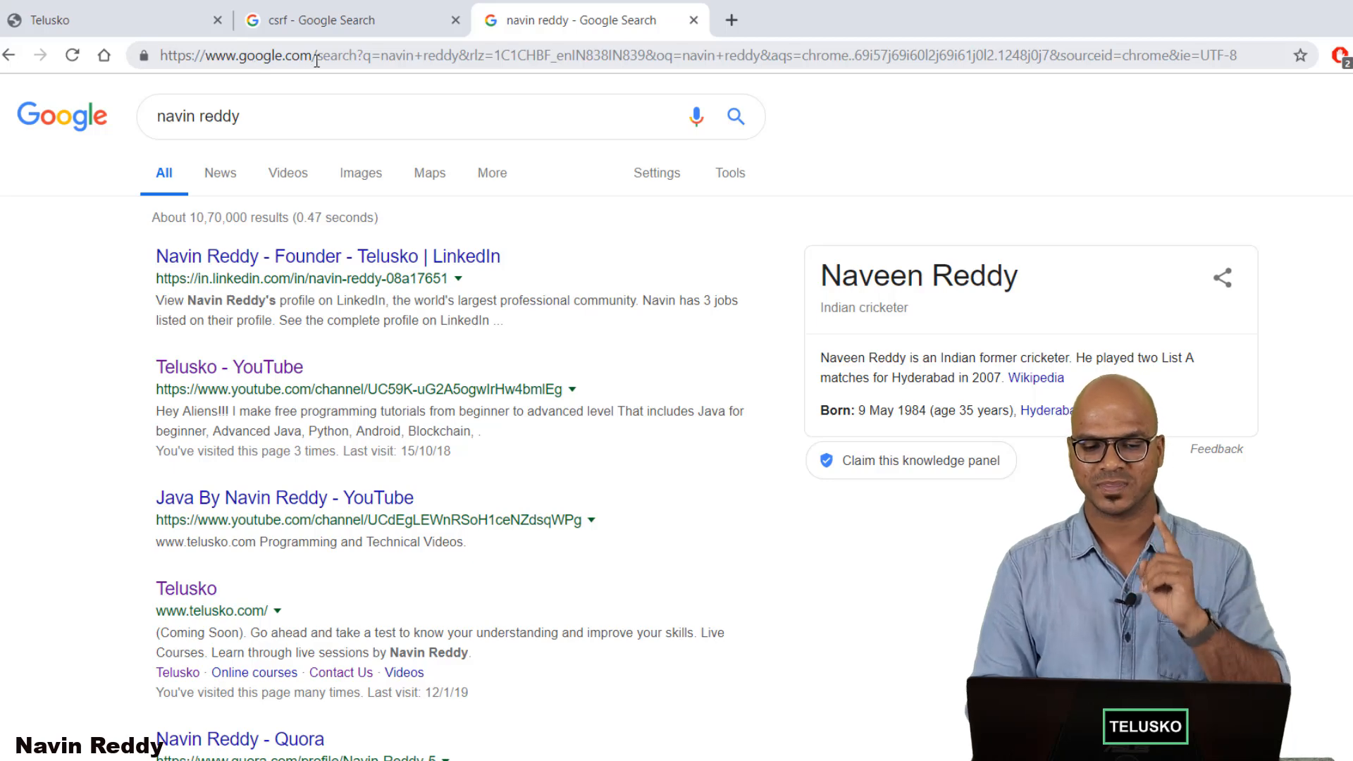
pyautogui.moveTo(368, 62)
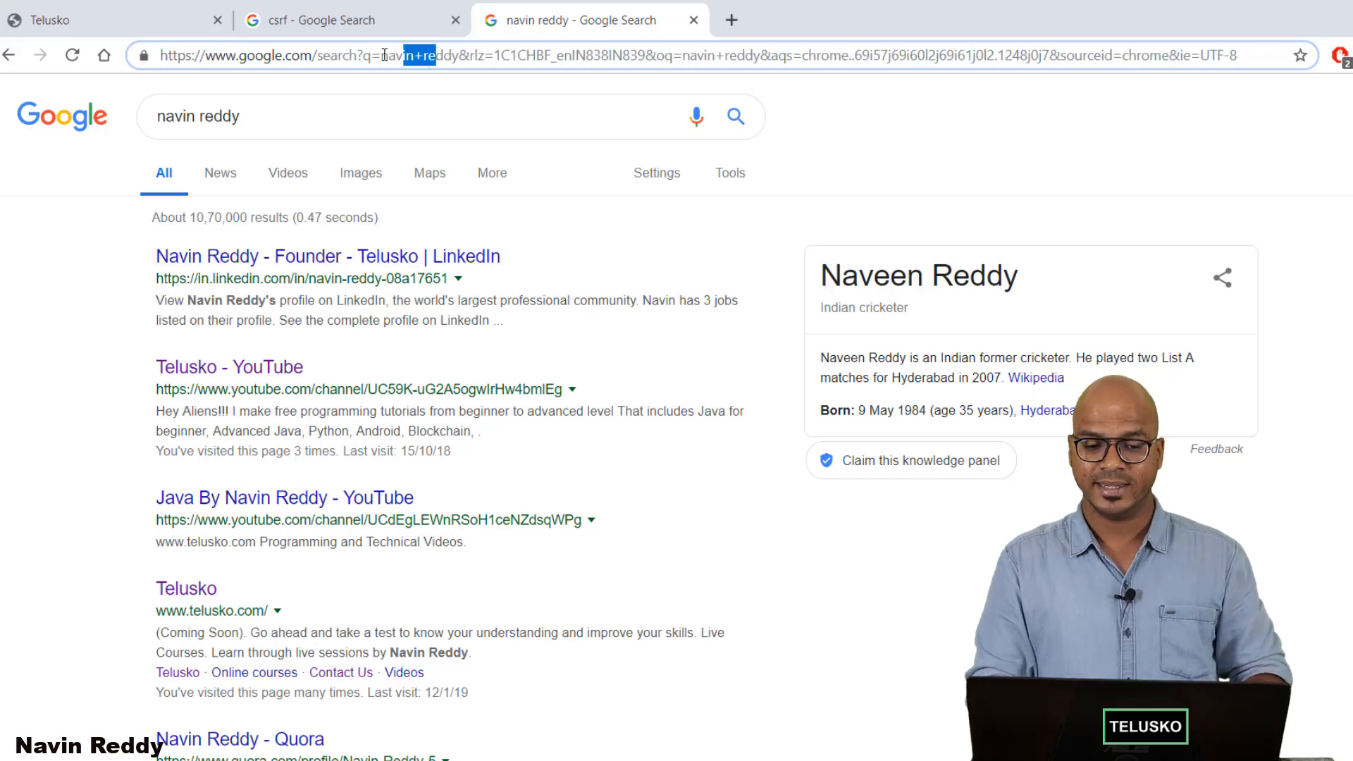
# Select the q= search terms in the Google results URL, then go back to the Telusko tab
pyautogui.doubleClick(414, 57)
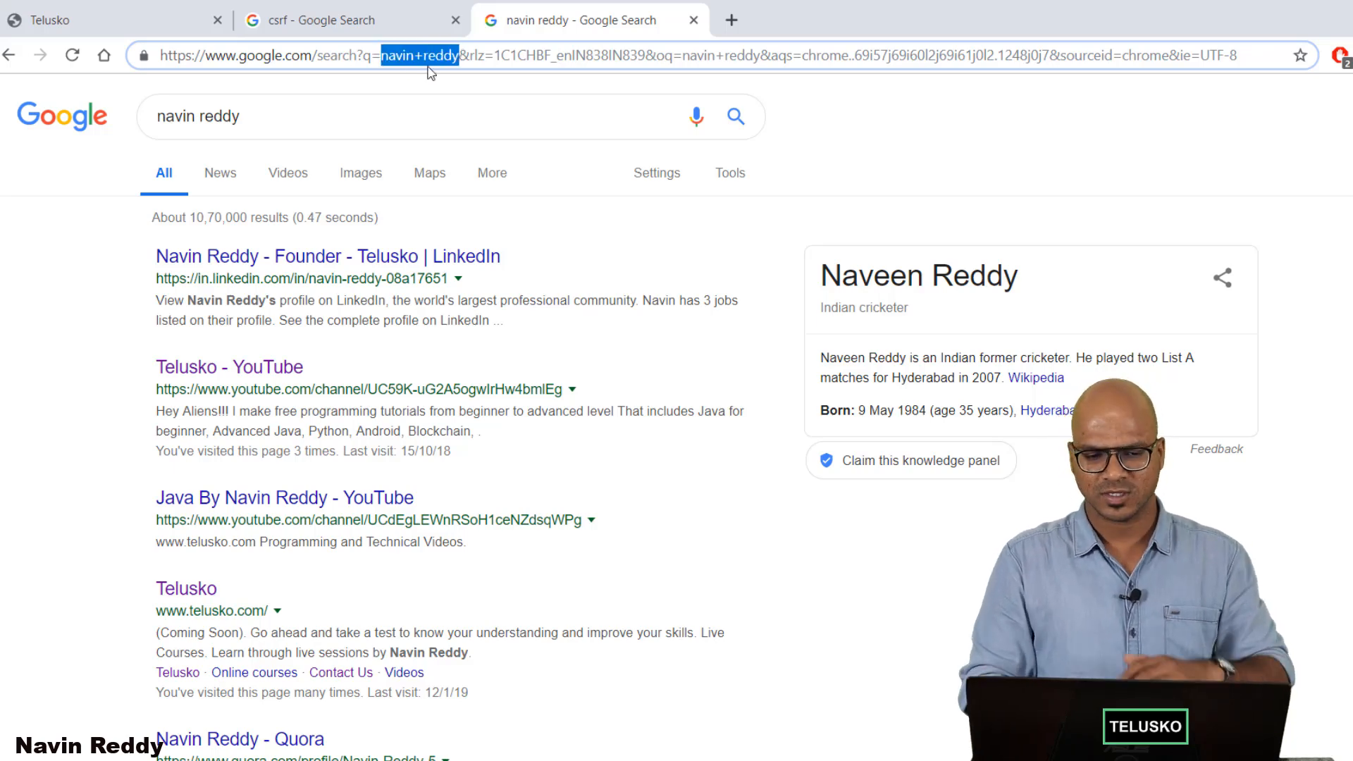
pyautogui.moveTo(402, 83)
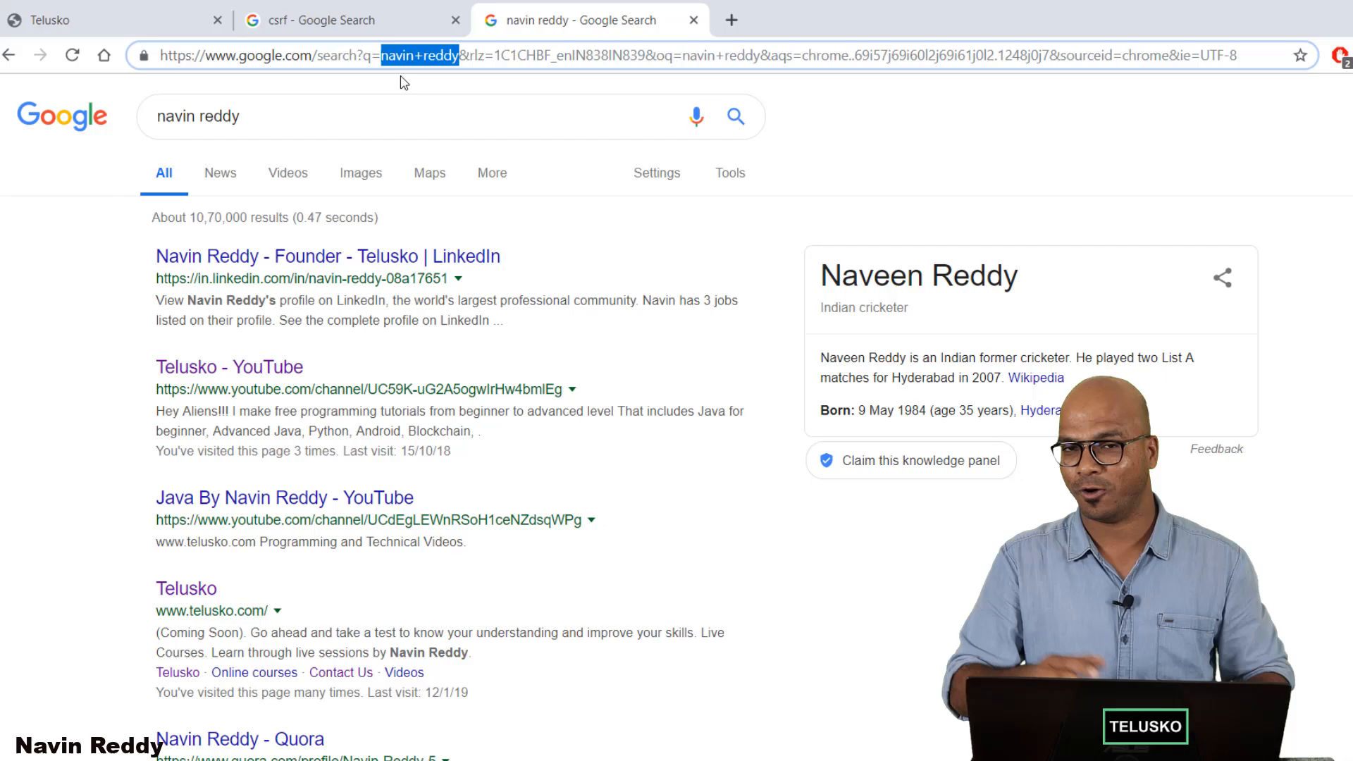
pyautogui.click(50, 20)
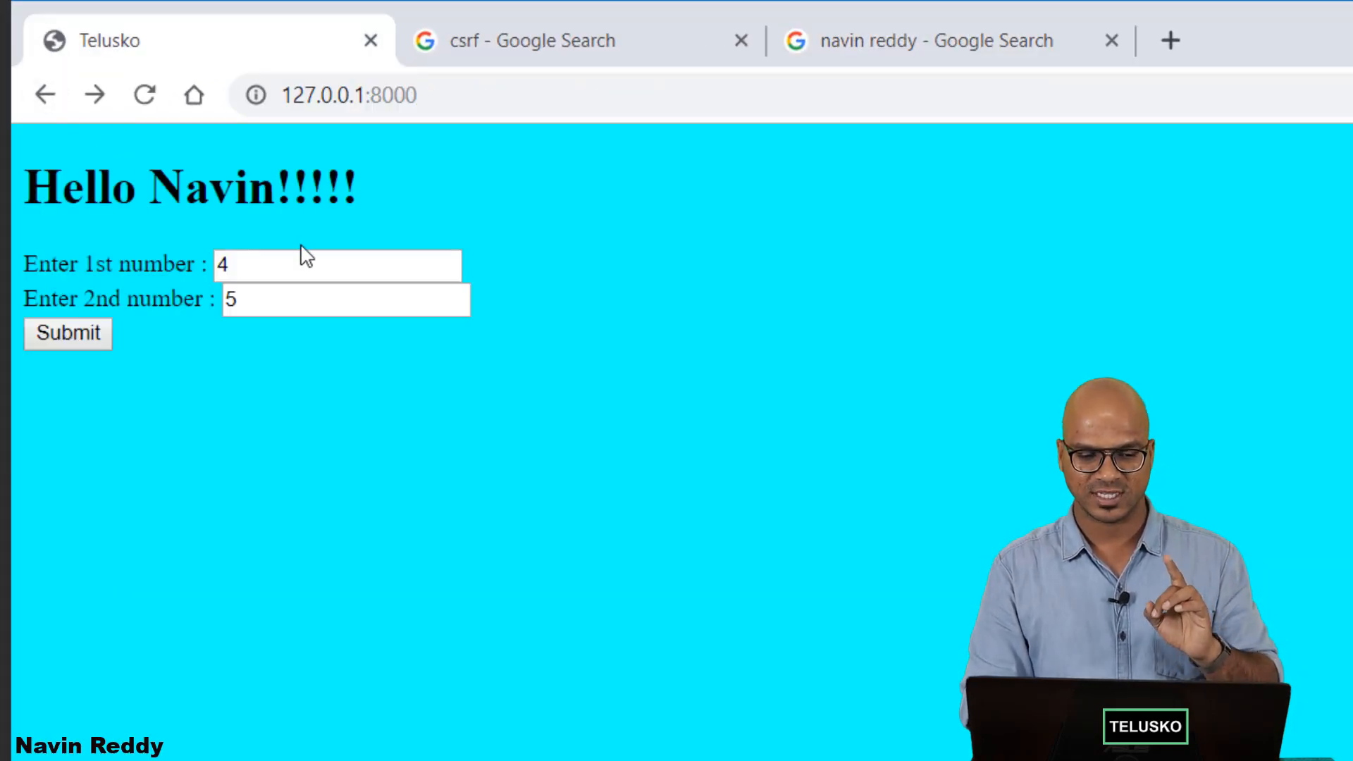
pyautogui.click(67, 333)
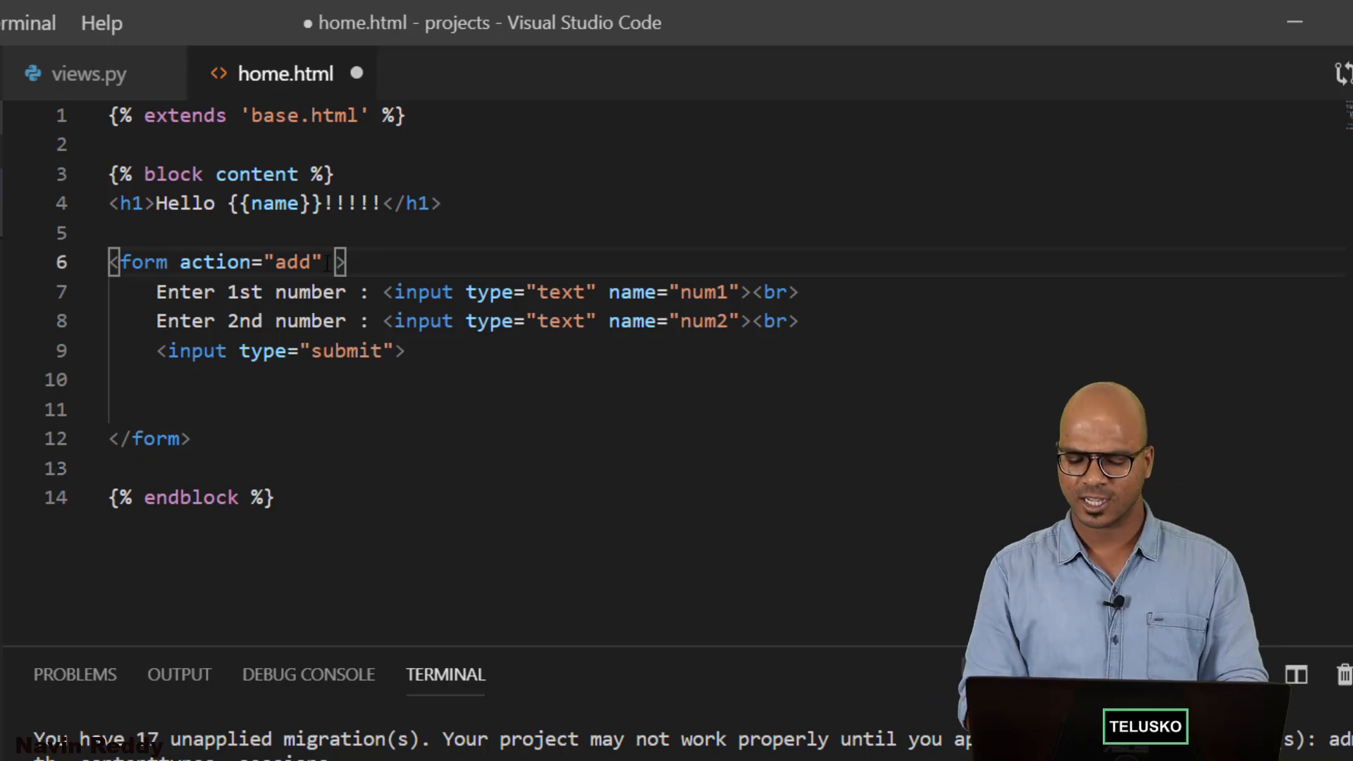
# Add method='post' to the form tag in home.html, save, and return to the browser
pyautogui.write('method=')
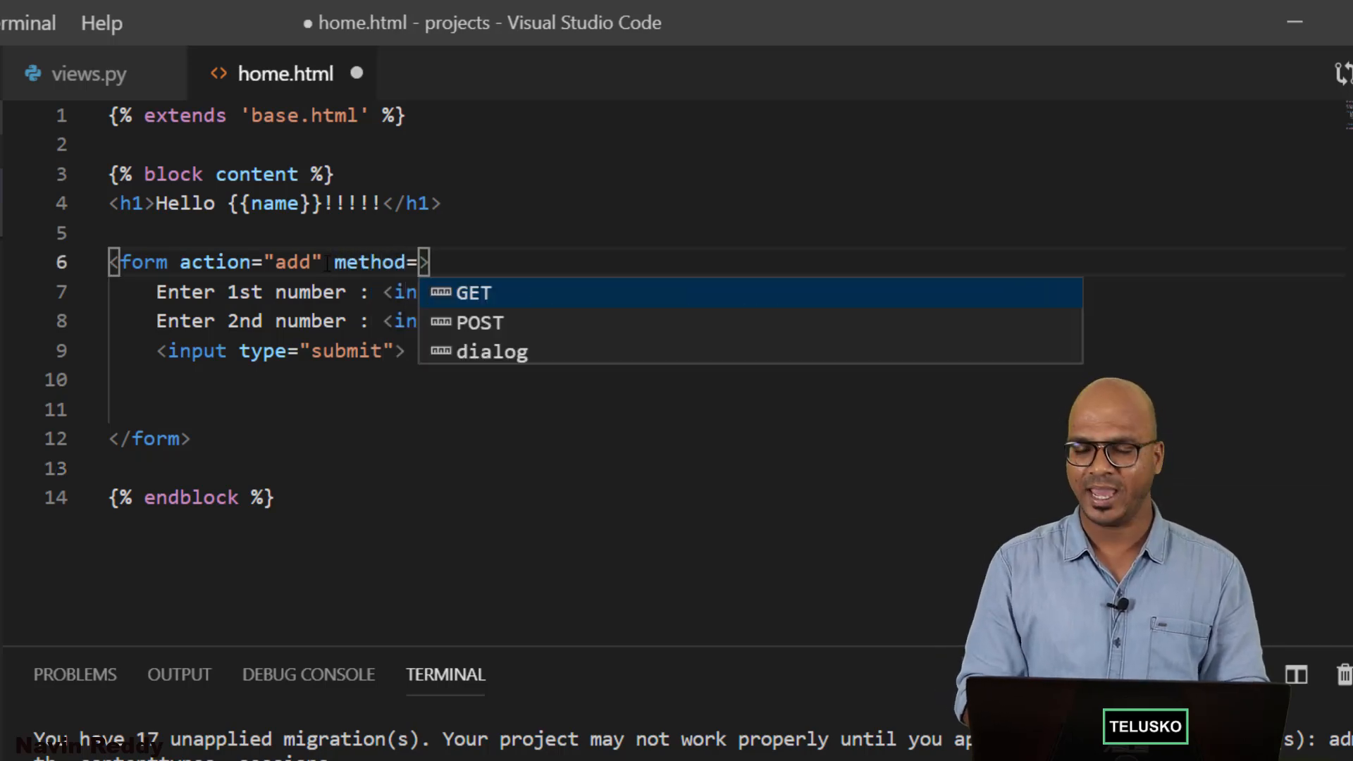
pyautogui.write("'post'")
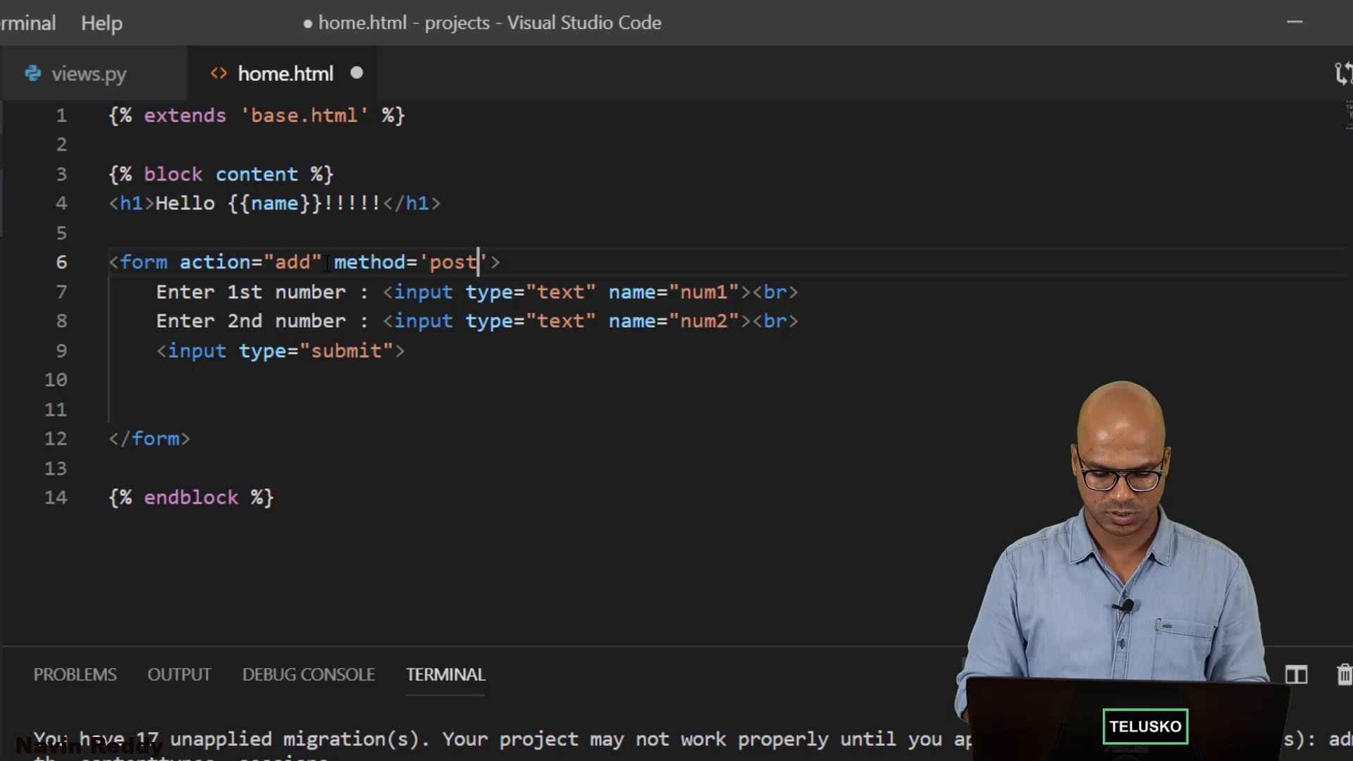
pyautogui.press('Ctrl+s')
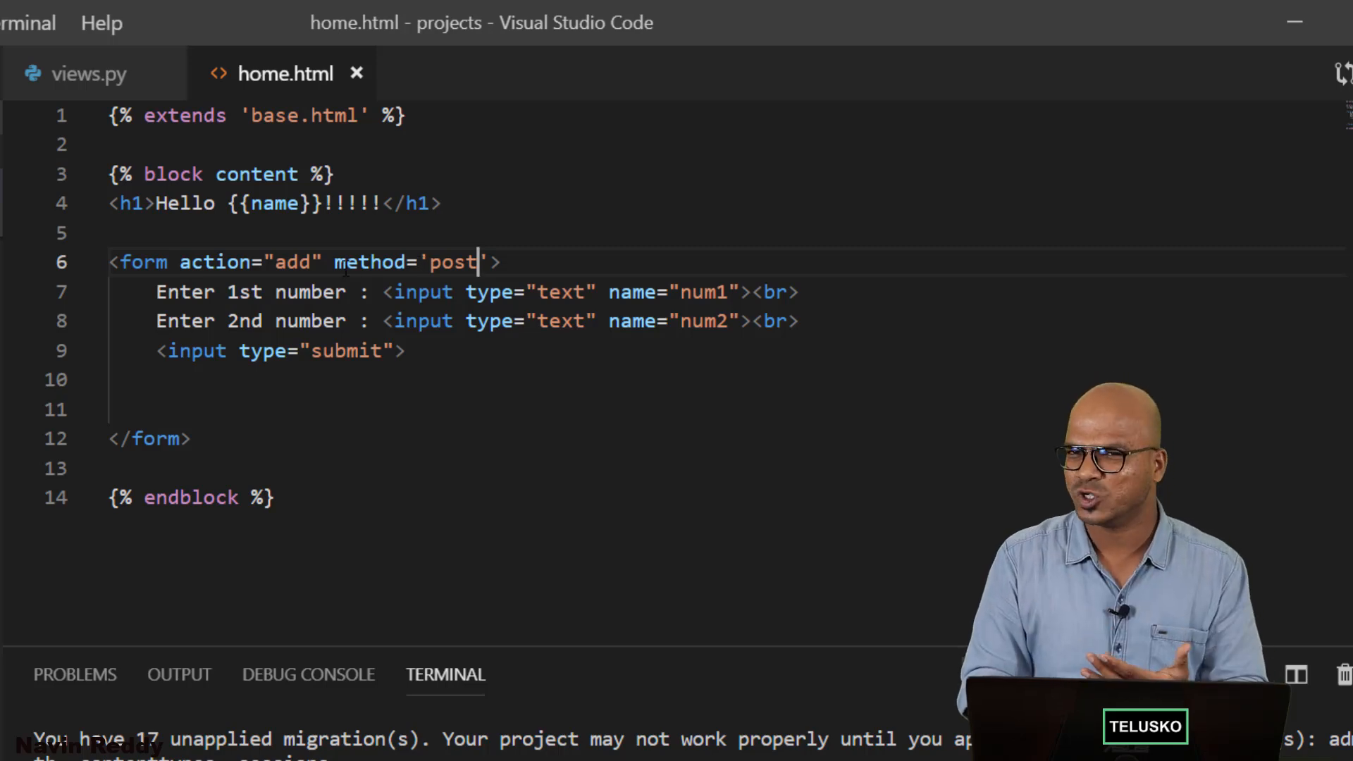
pyautogui.click(31, 85)
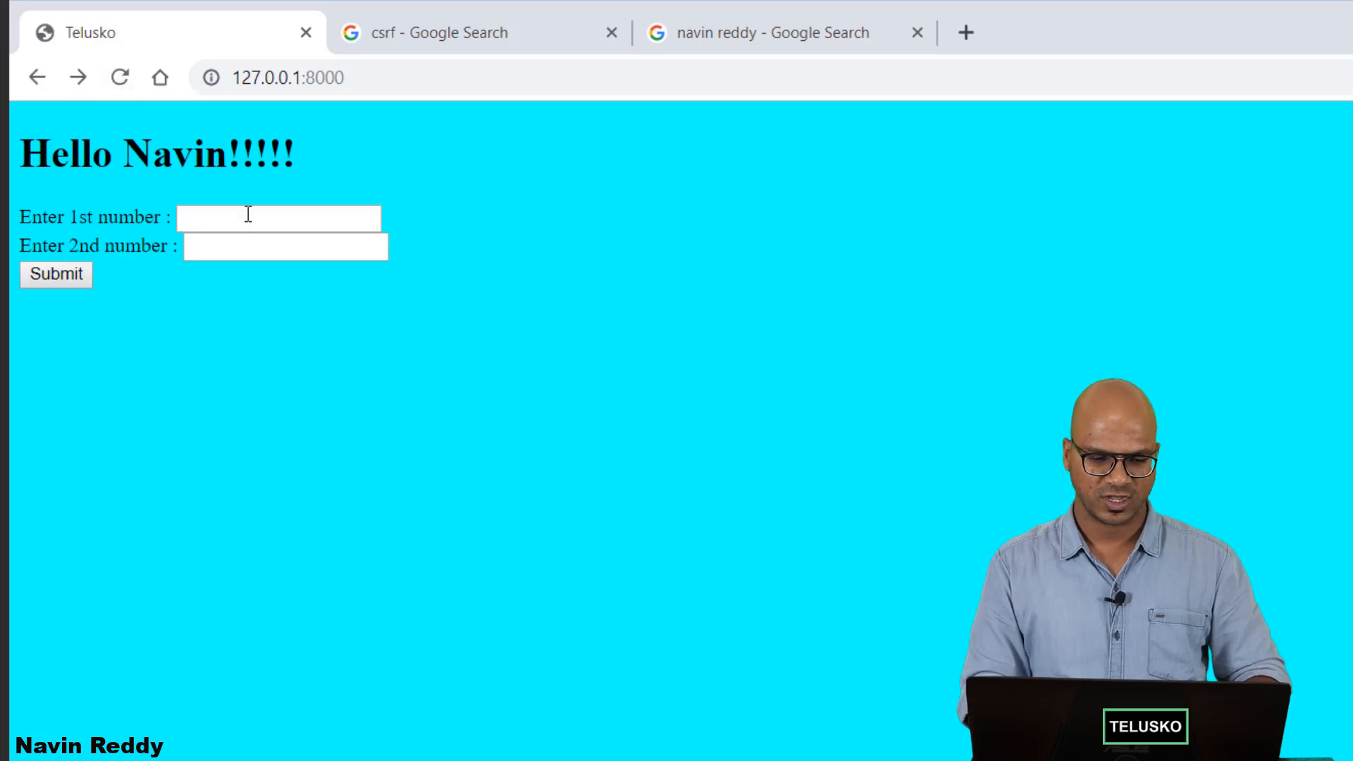
# Submit 7 and 8 via POST, getting the 403 'CSRF verification failed' page
pyautogui.write('8')
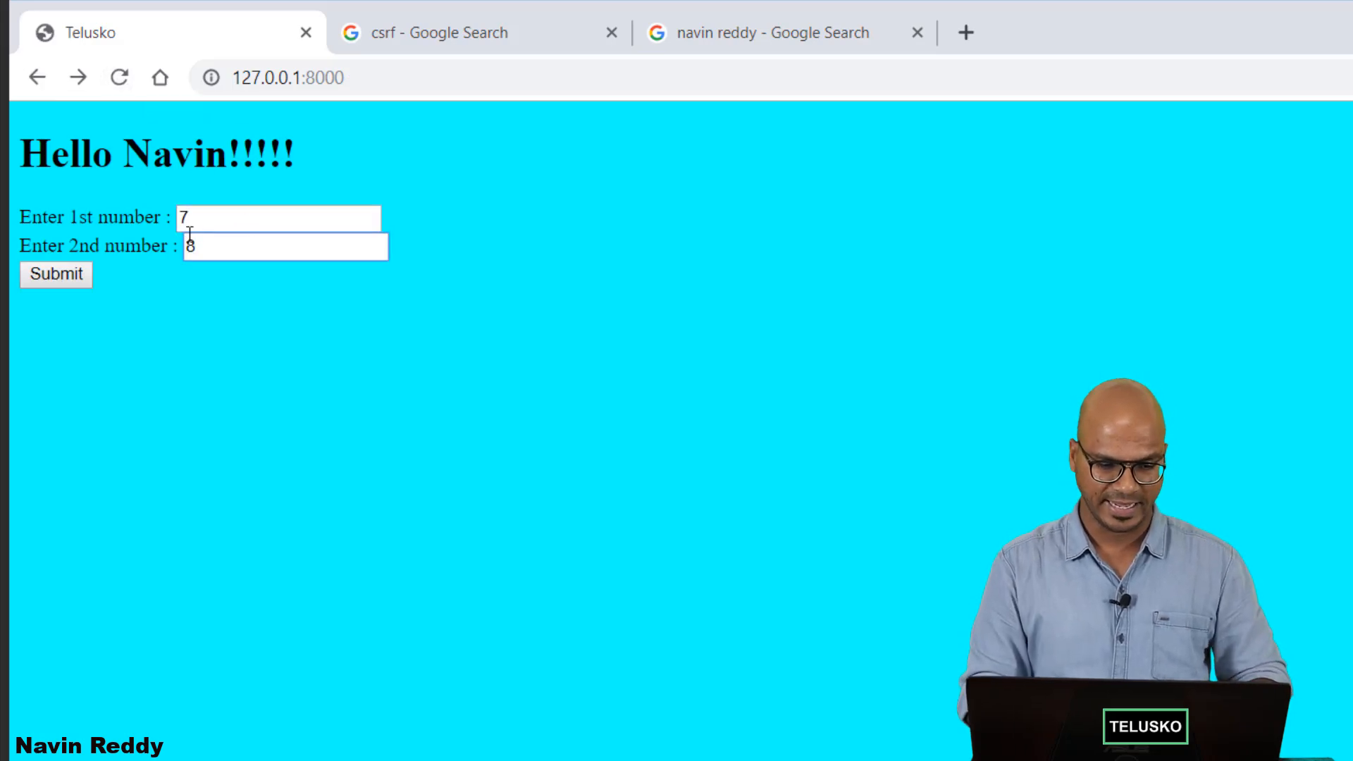
pyautogui.click(56, 274)
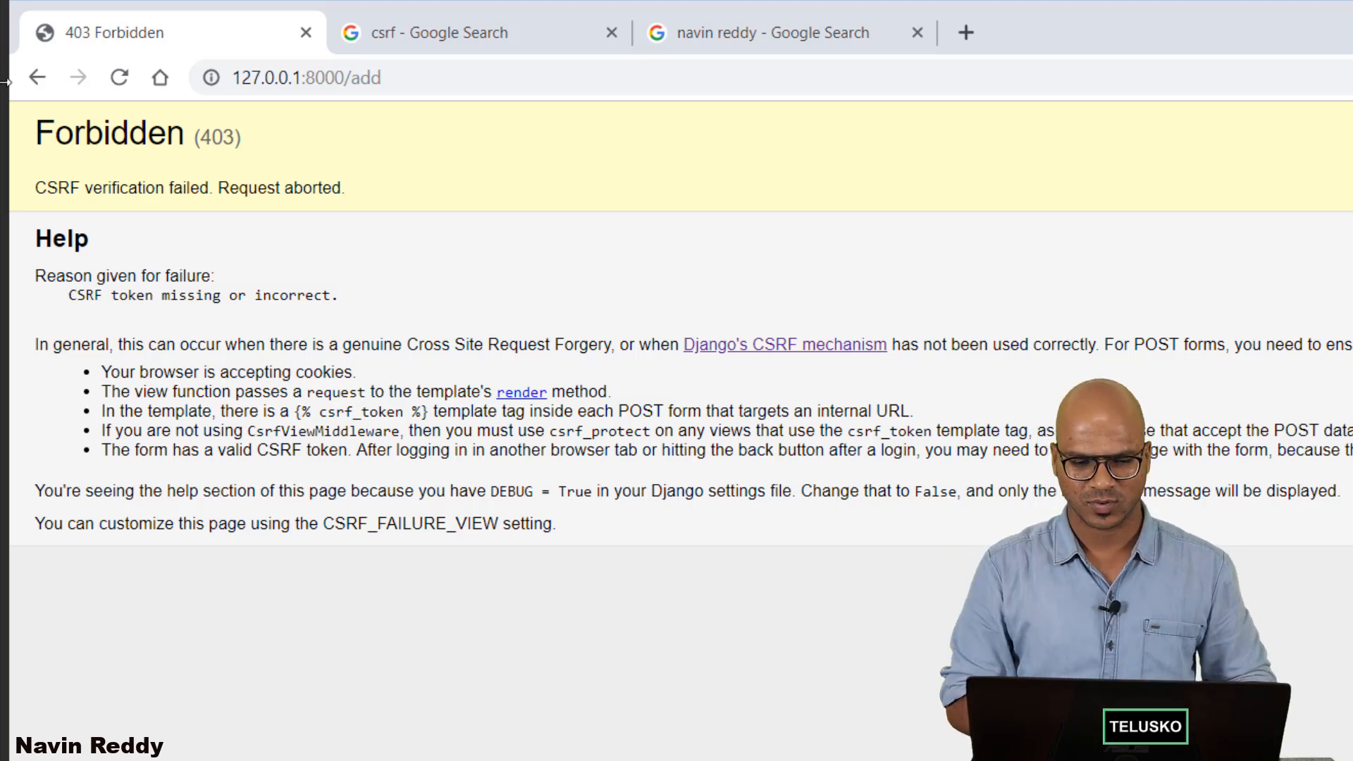
pyautogui.click(447, 32)
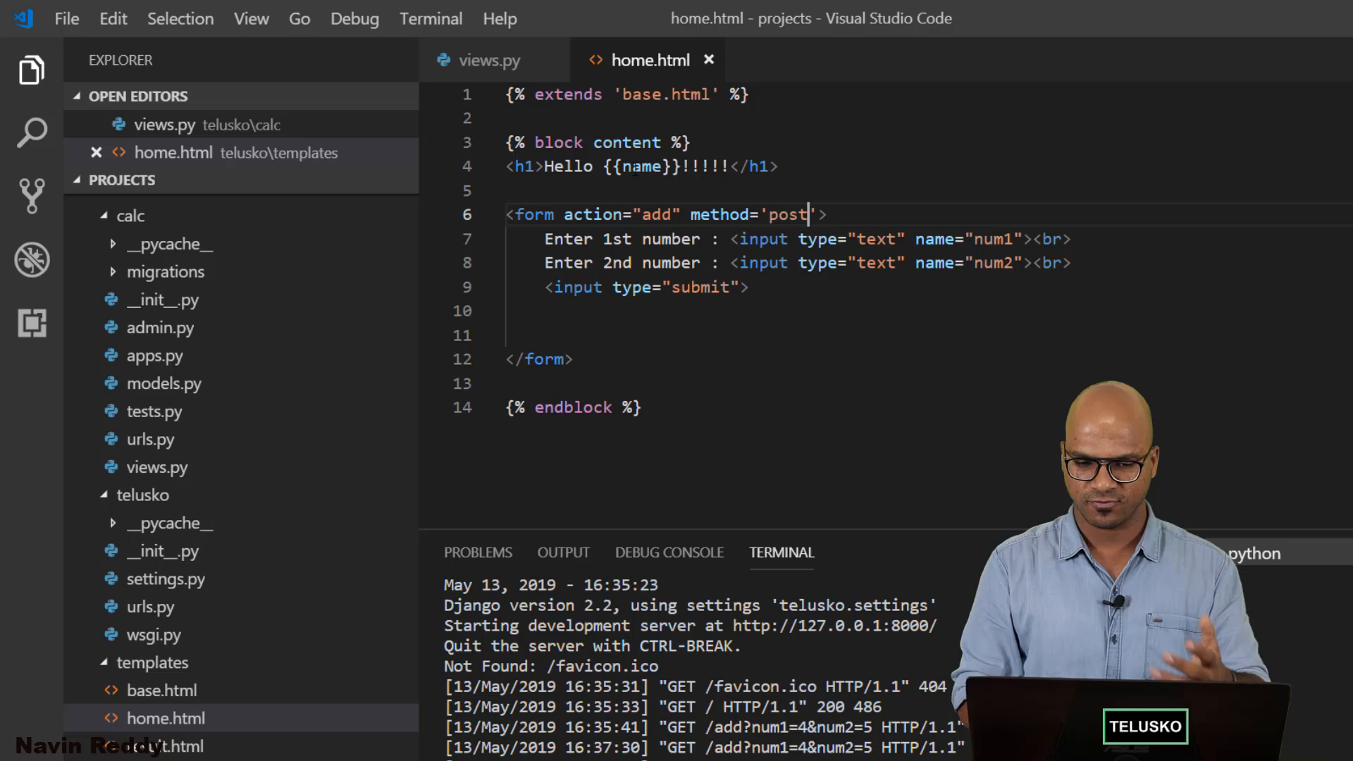
# Find CsrfViewMiddleware in settings.py's MIDDLEWARE list, then return to home.html
pyautogui.click(489, 59)
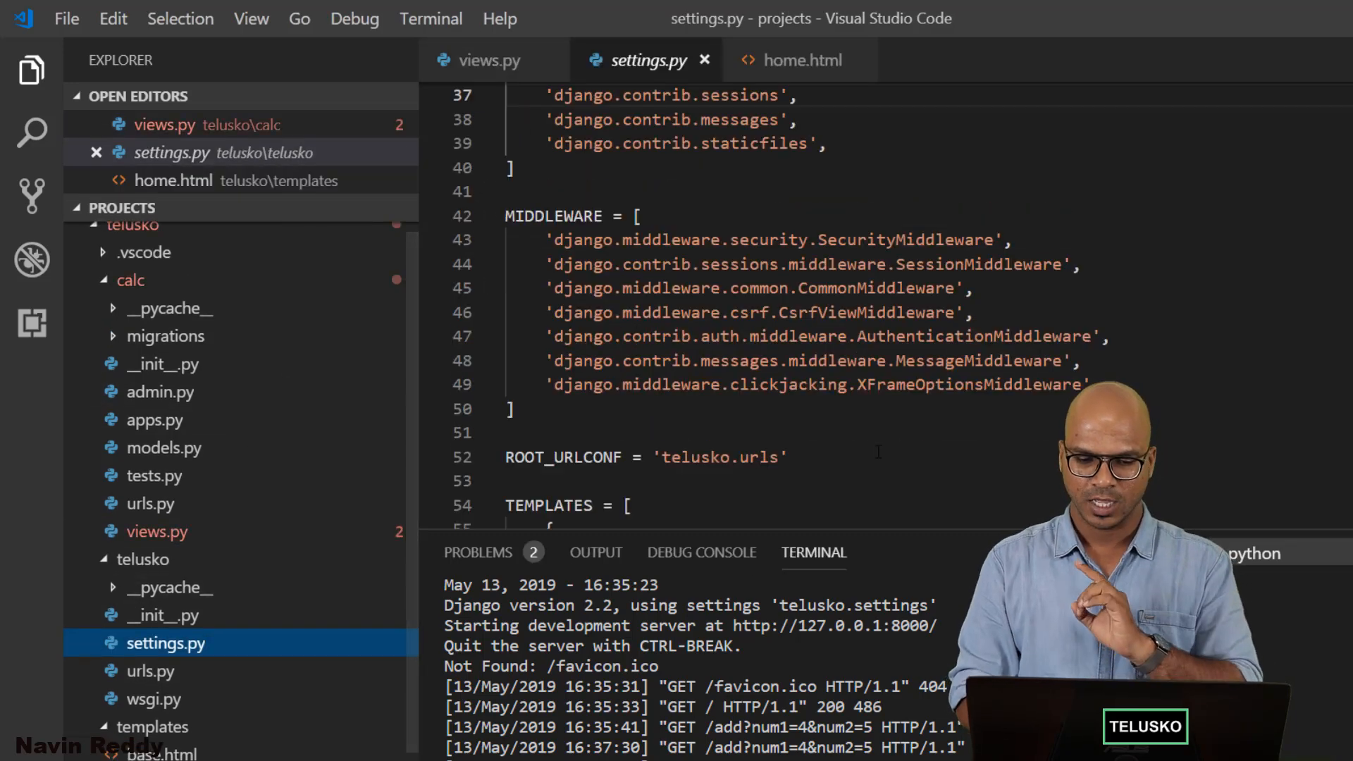
pyautogui.scroll(-3)
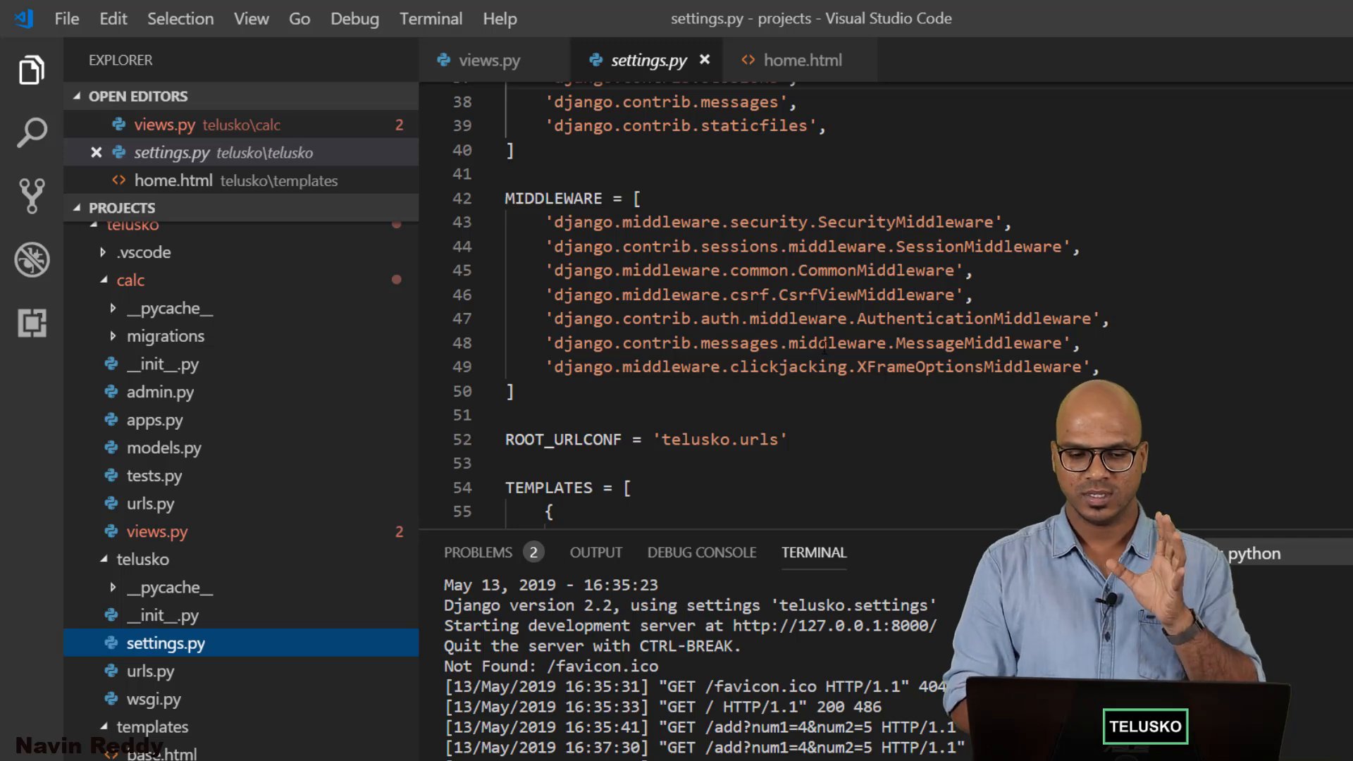
pyautogui.moveTo(826, 339)
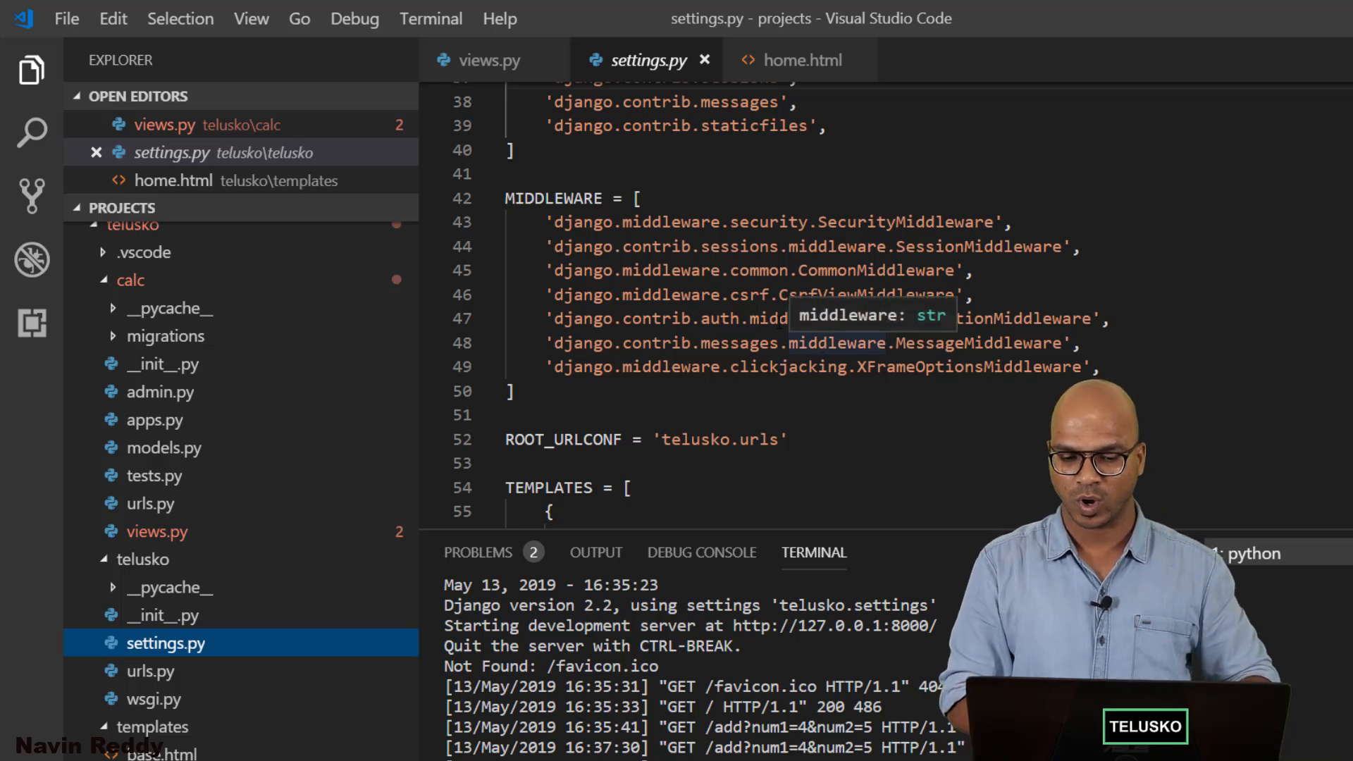
pyautogui.doubleClick(855, 295)
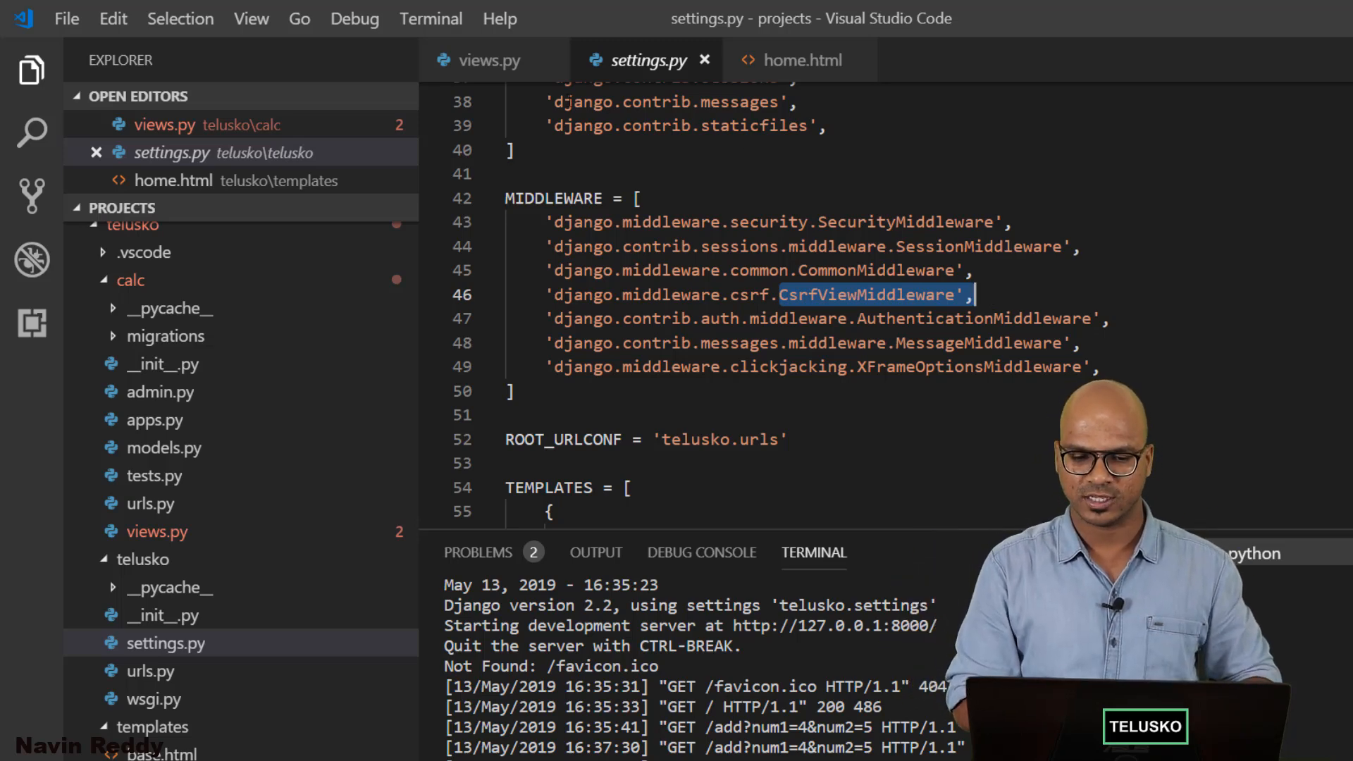
pyautogui.click(798, 60)
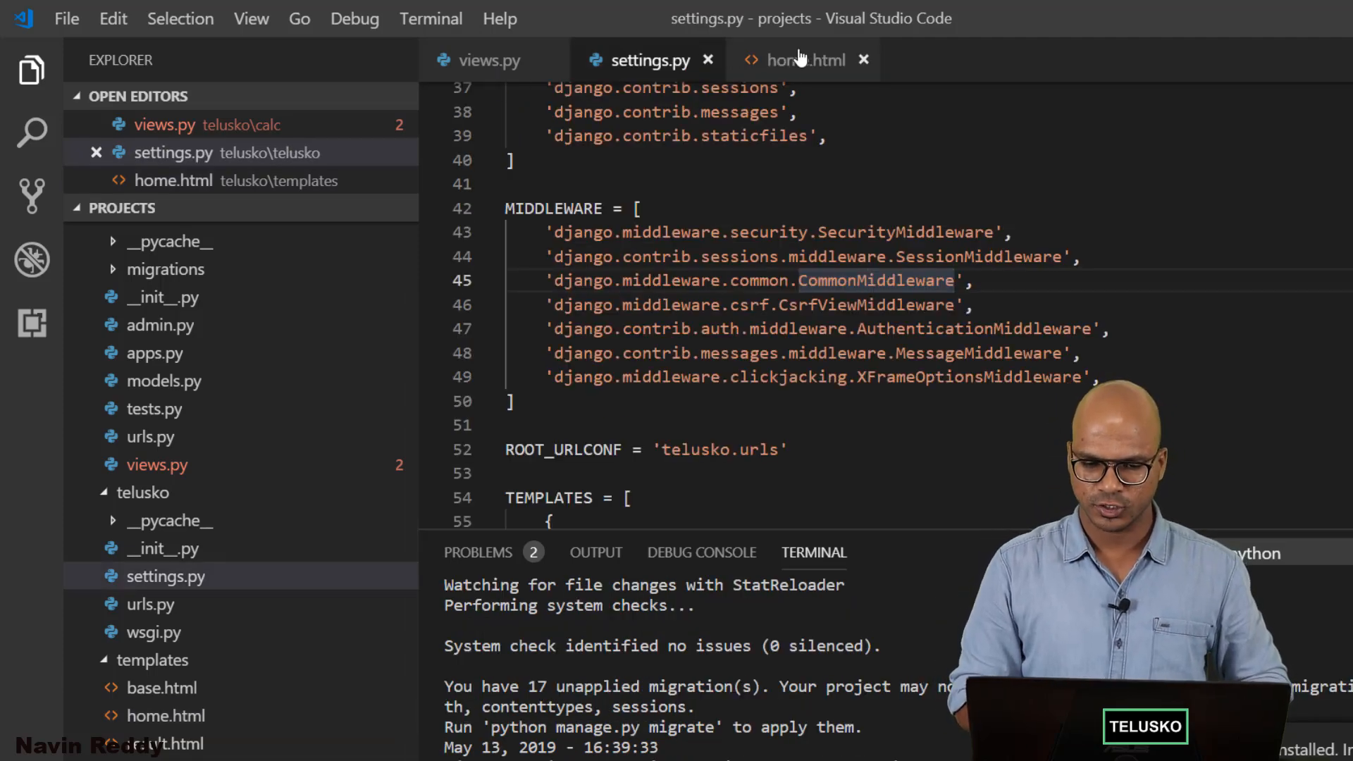
pyautogui.click(806, 59)
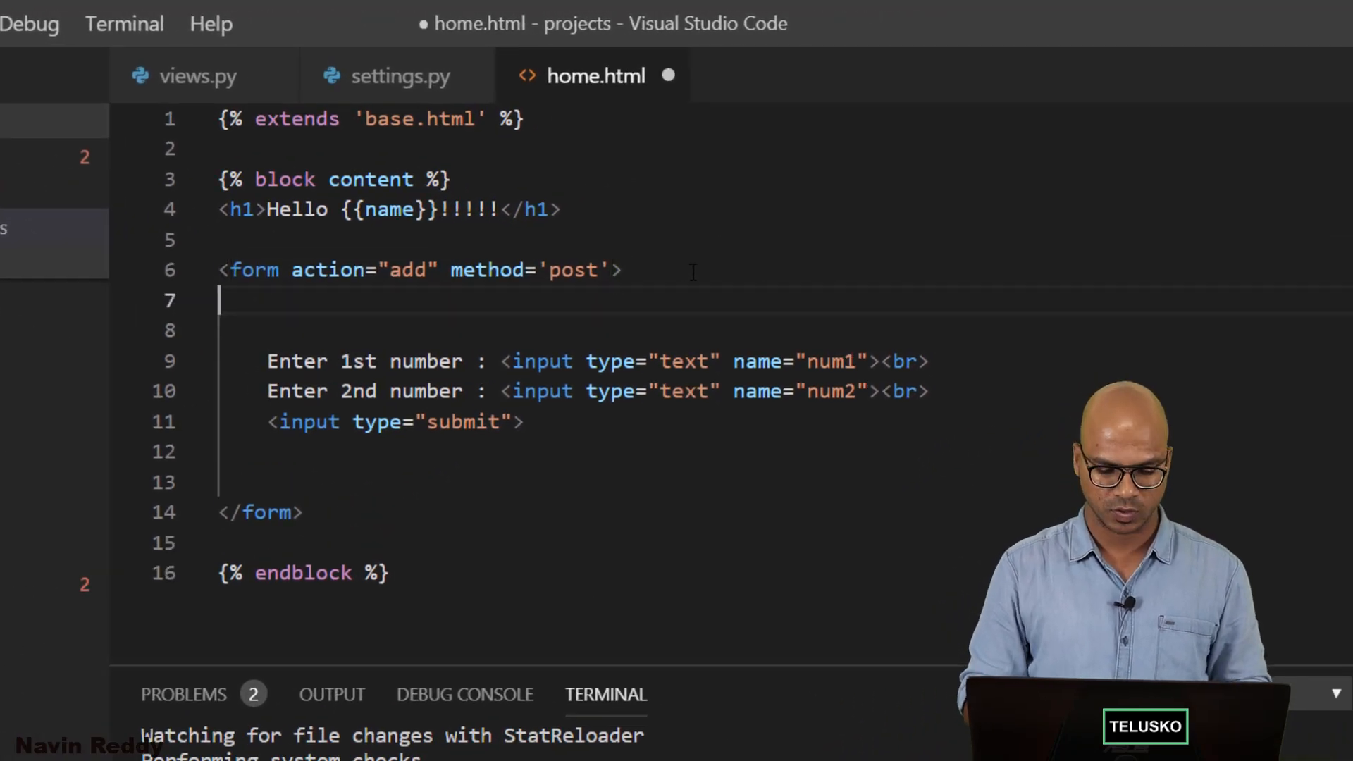
# Insert a new line after the form tag and type the {% csrf_token %} tag
pyautogui.press('Enter')
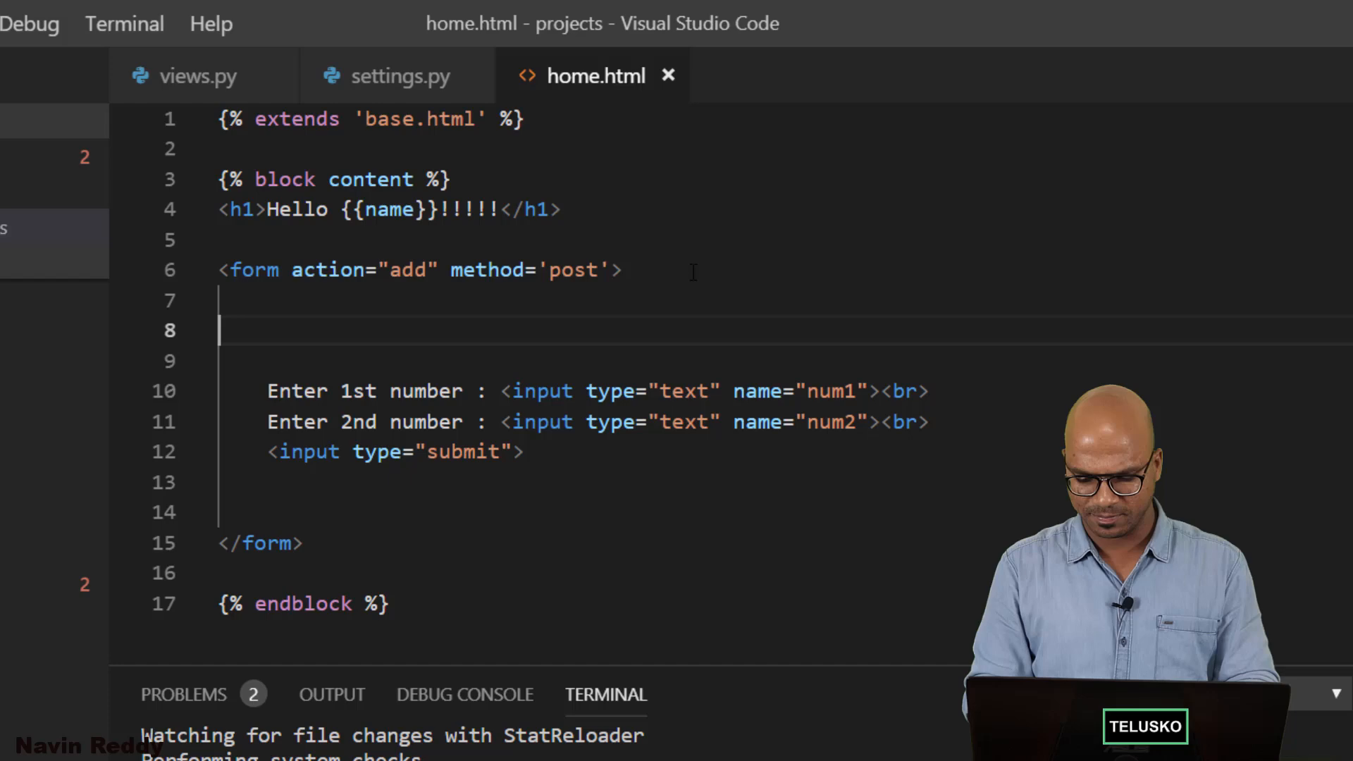
pyautogui.write('{%}')
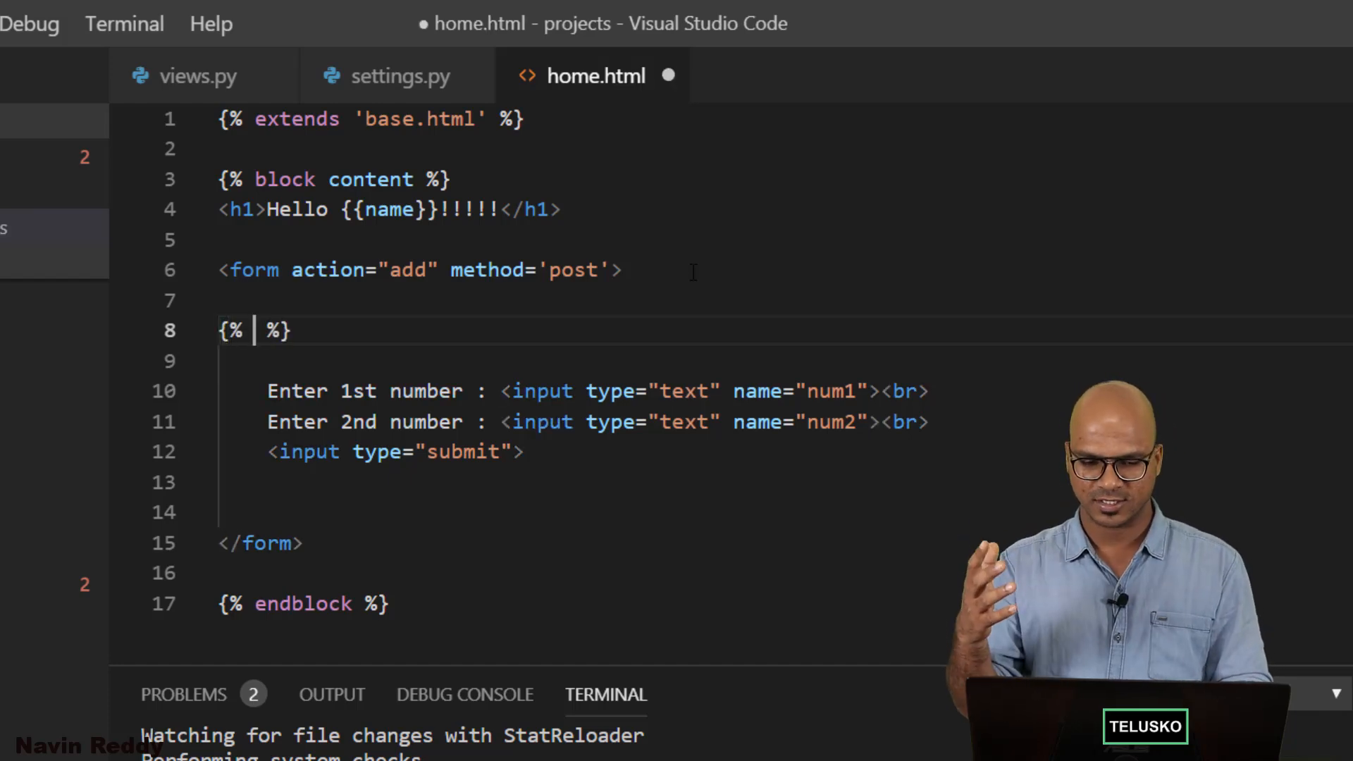
pyautogui.write('csr')
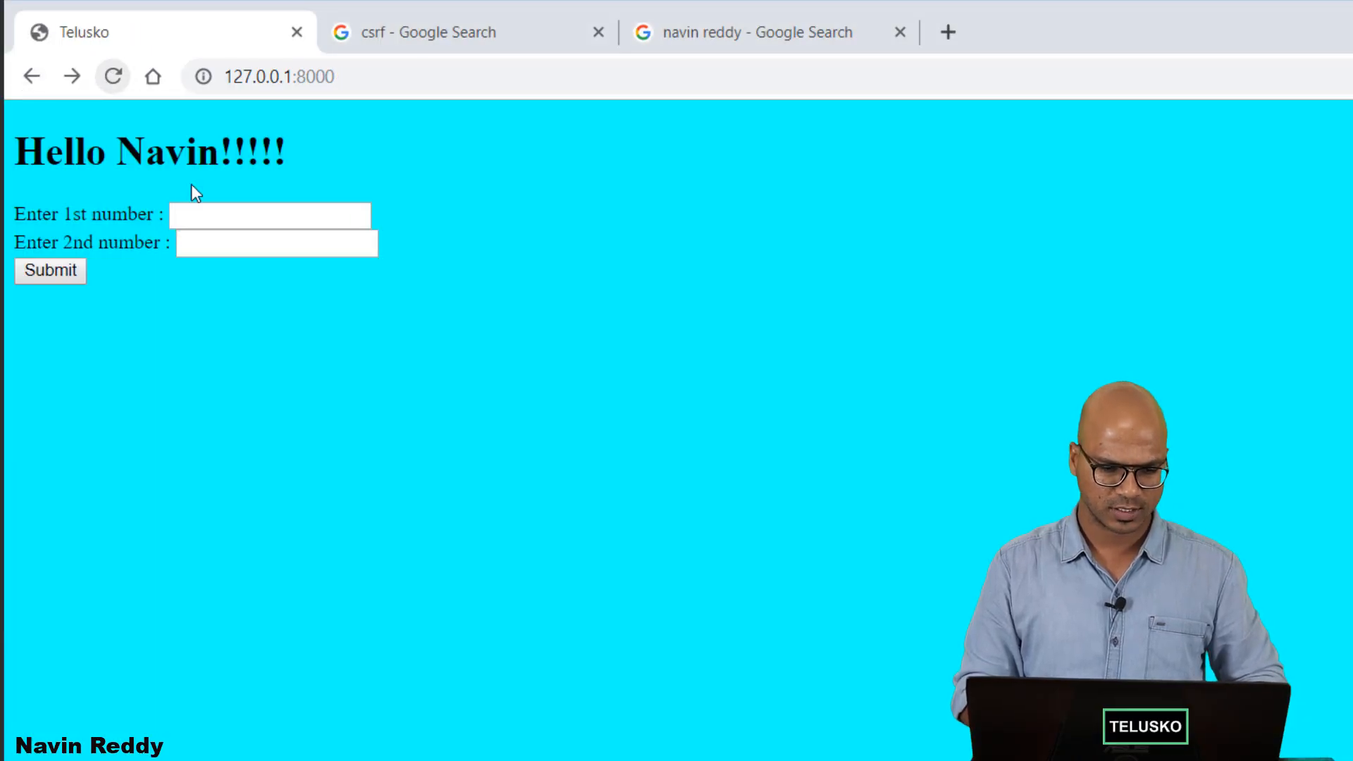
# Reload the Telusko page and resubmit, hitting a MultiValueDictKeyError for 'num1' at /add
pyautogui.click(50, 271)
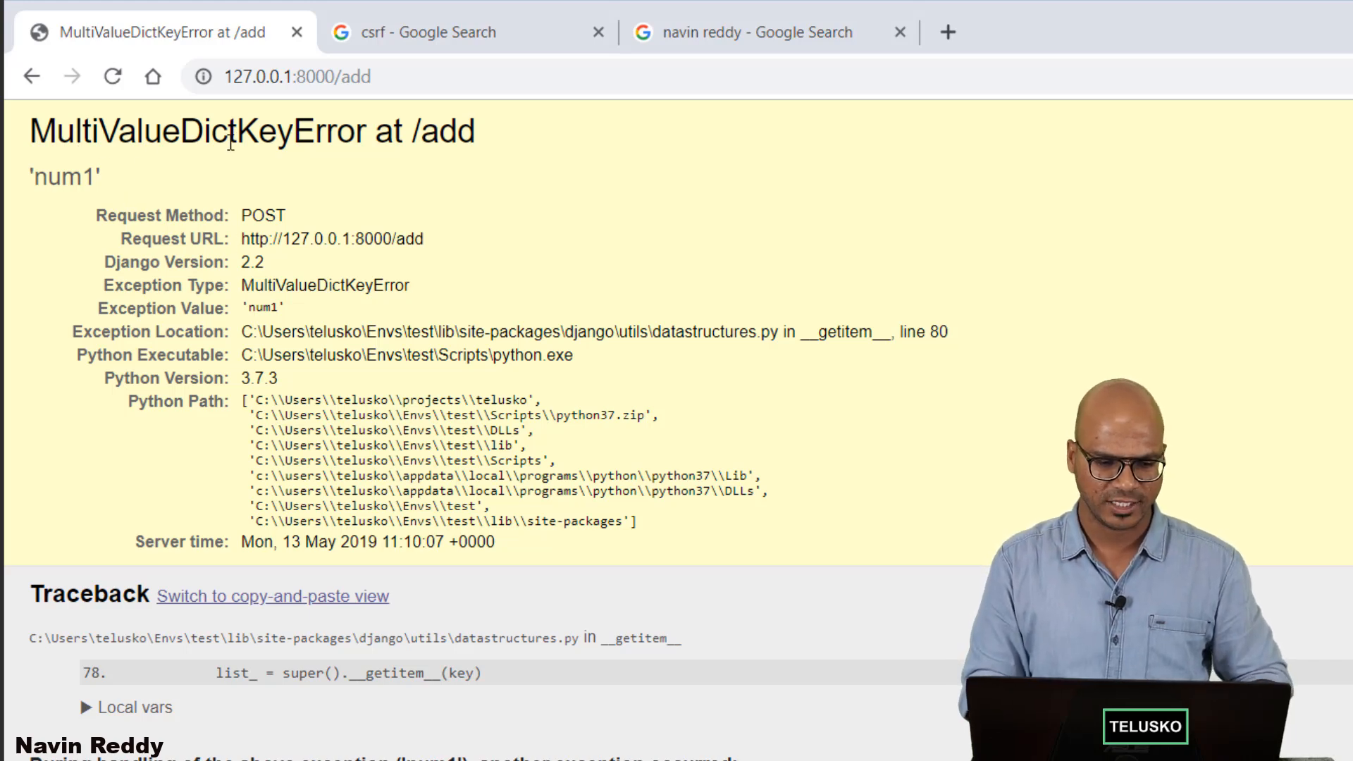
pyautogui.moveTo(104, 215)
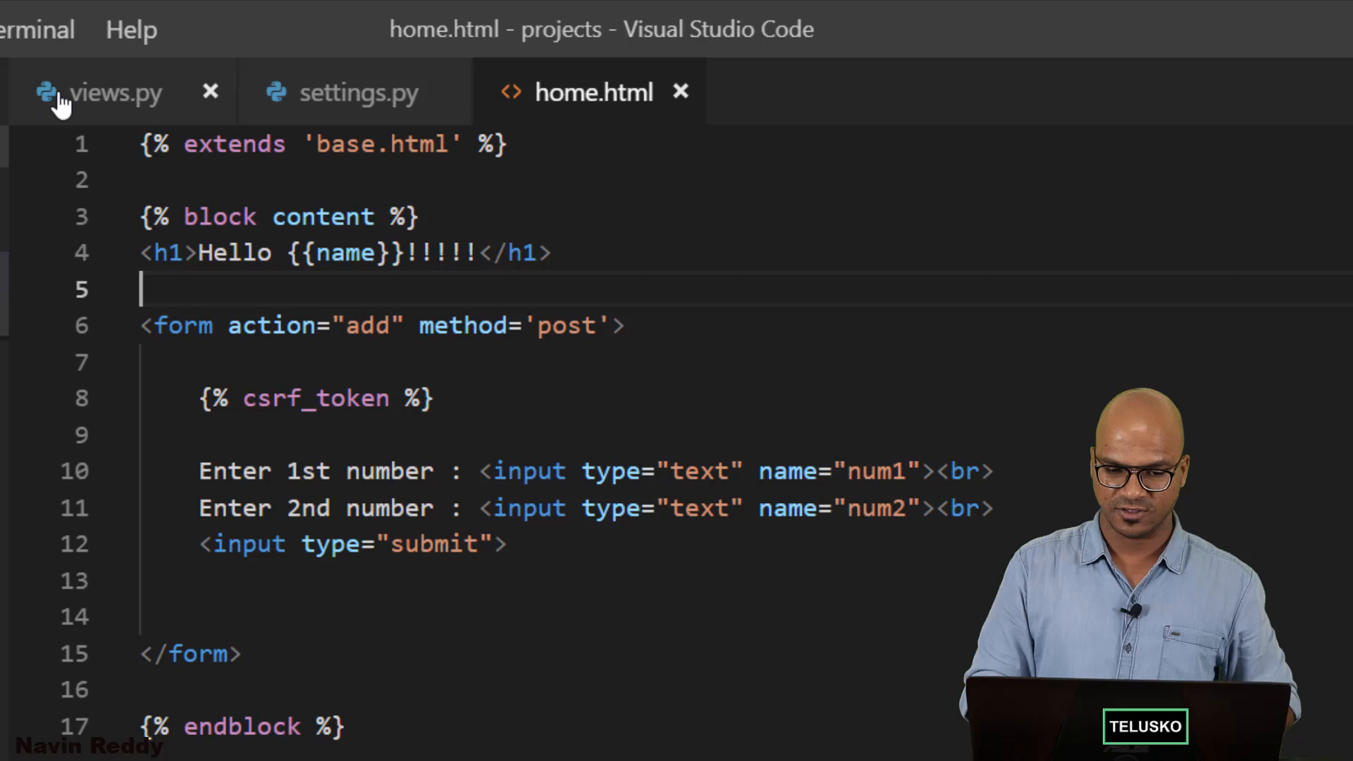
# In views.py, change both num1 and num2 lookups from request.GET to request.POST
pyautogui.click(99, 94)
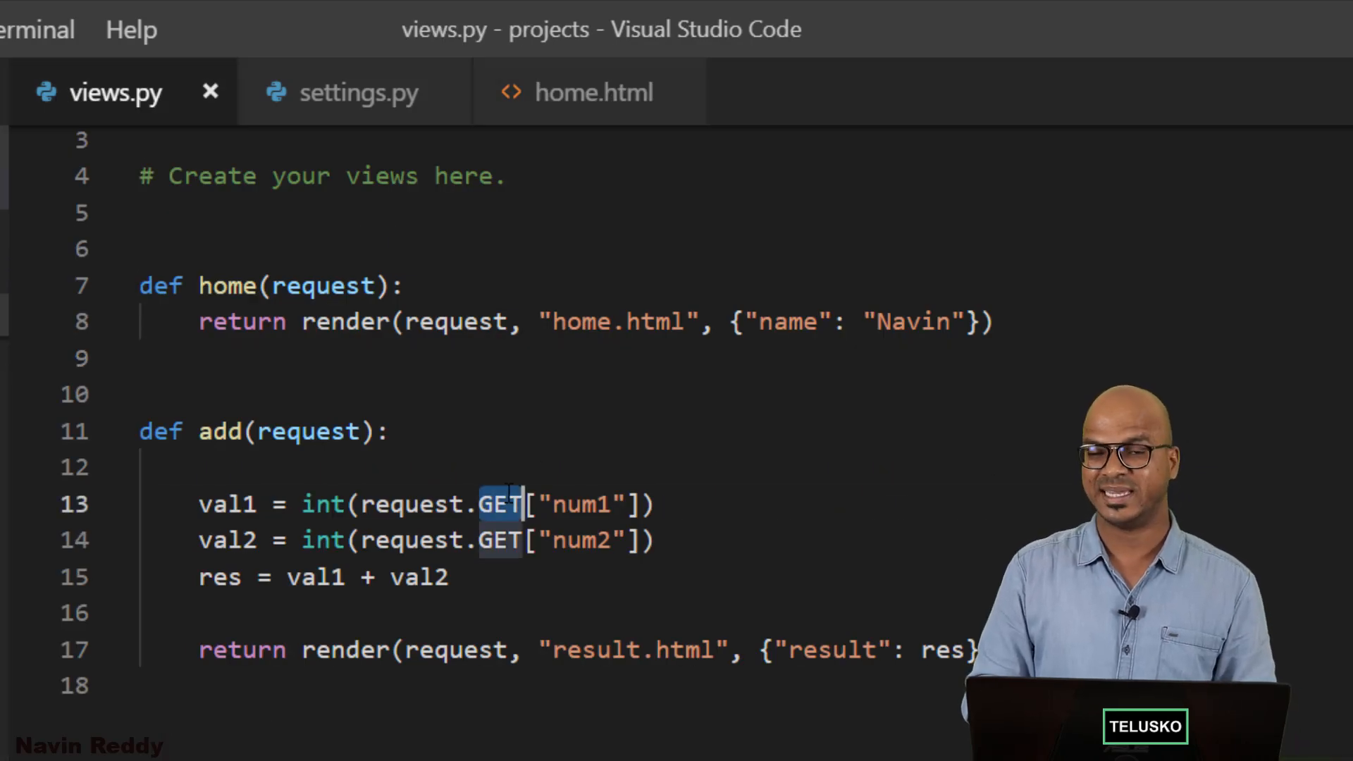
pyautogui.write('POST')
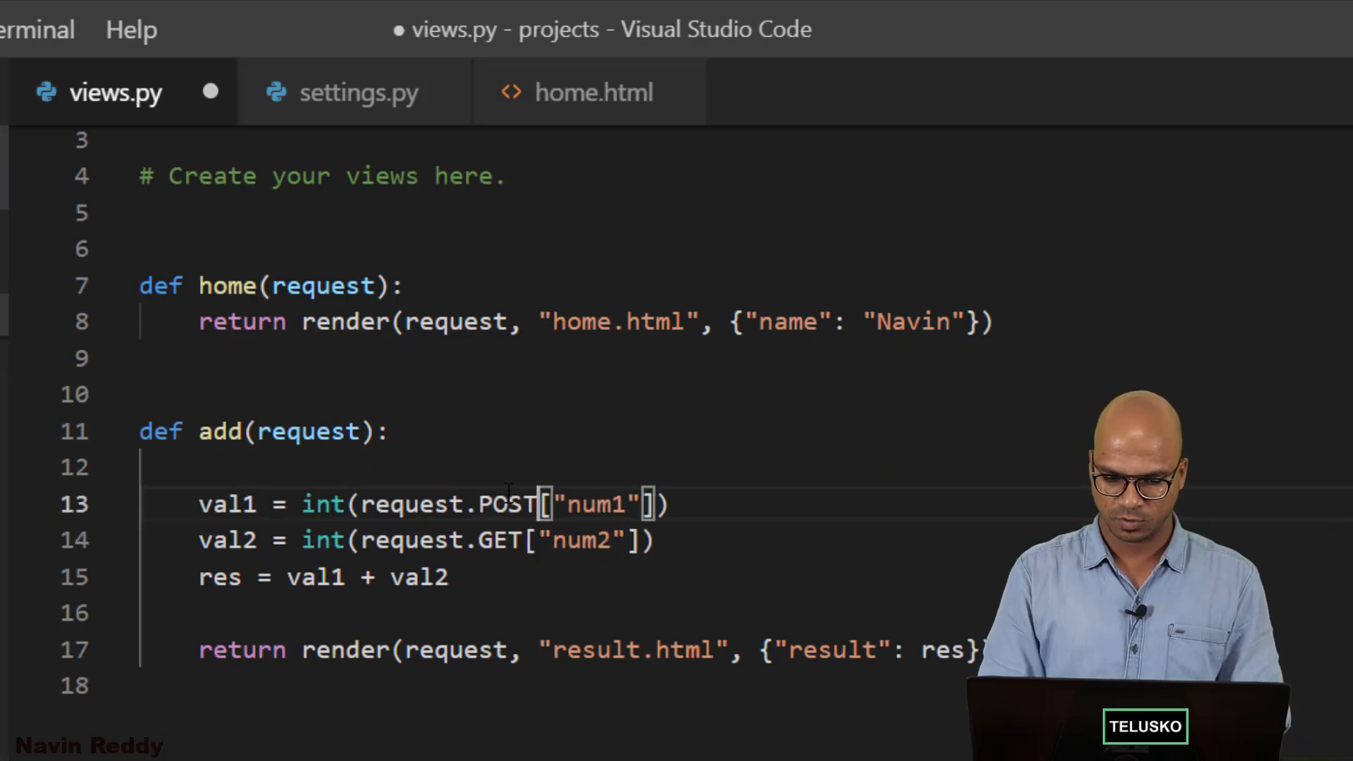
pyautogui.write('POST')
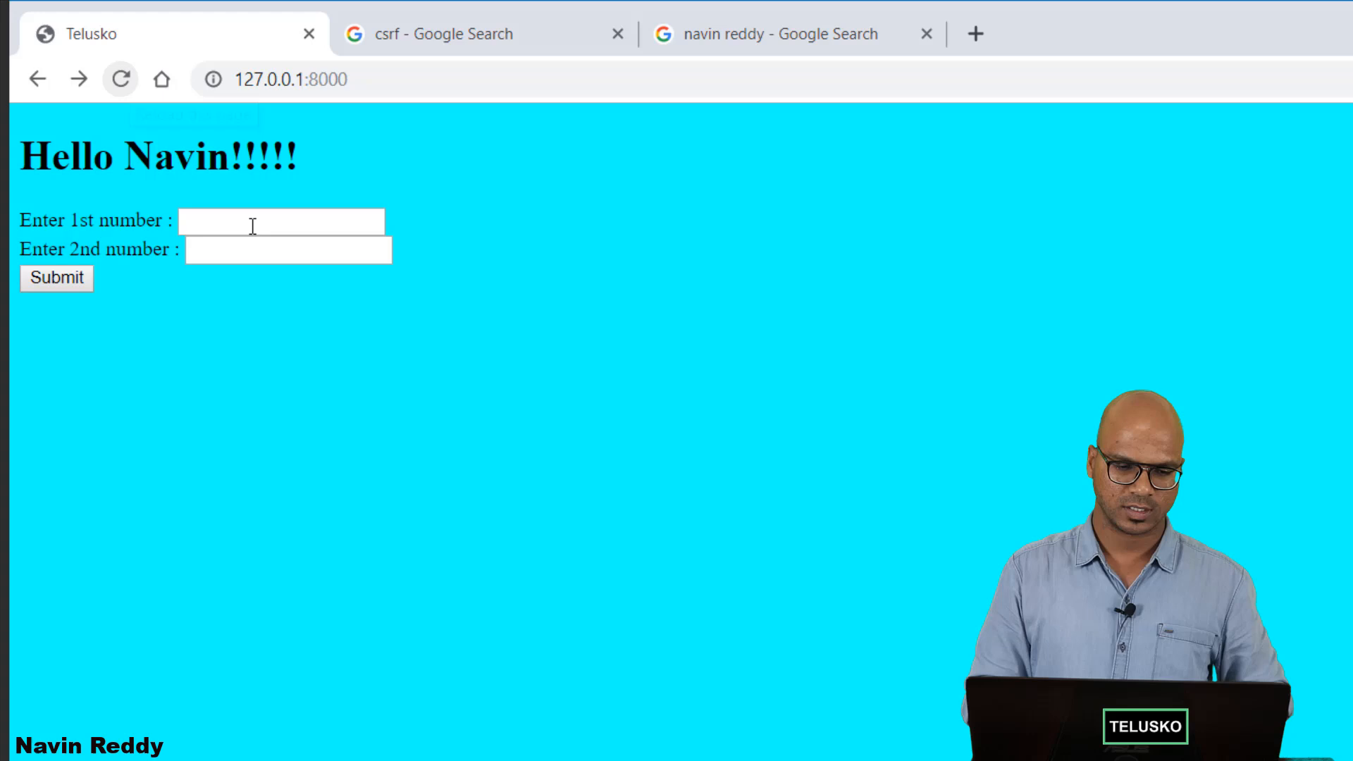
# Submit the two numbers and see 'Result : 15' on the /add page
pyautogui.click(56, 278)
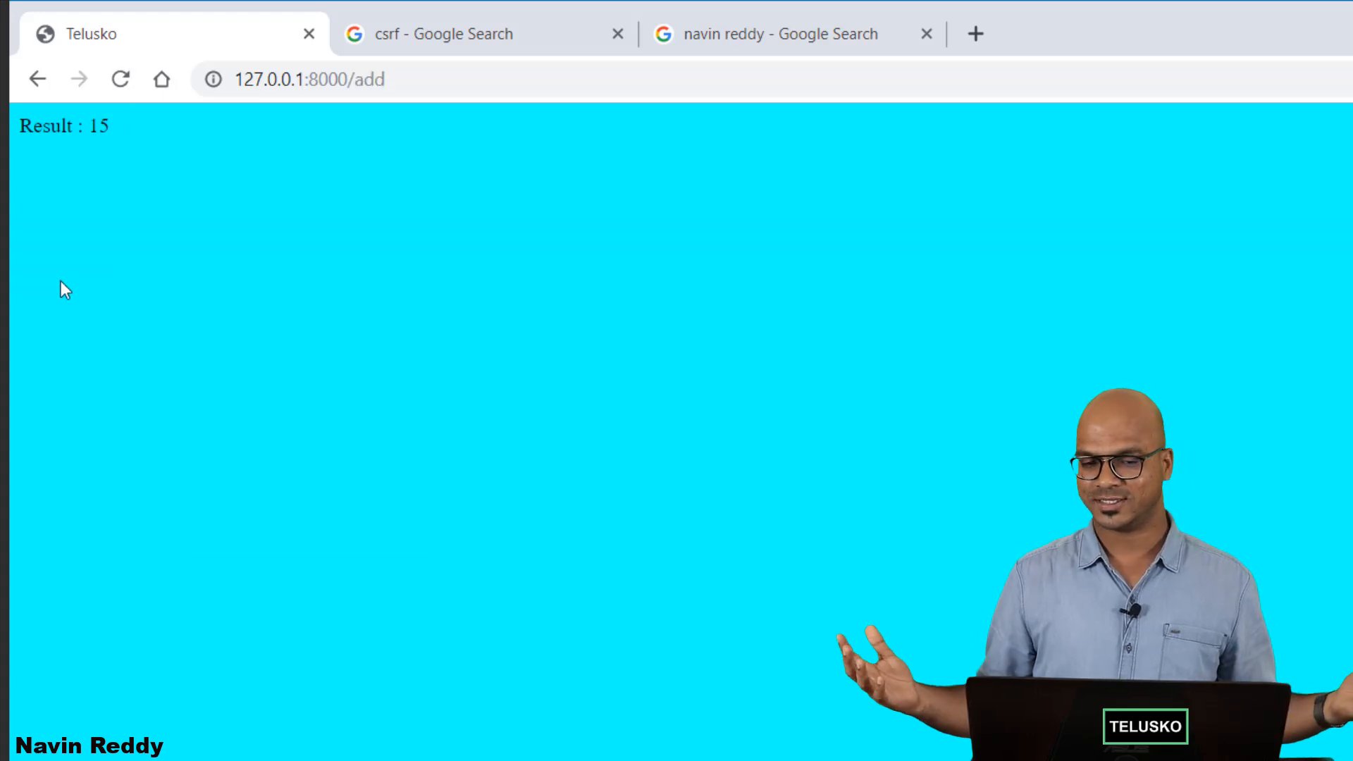